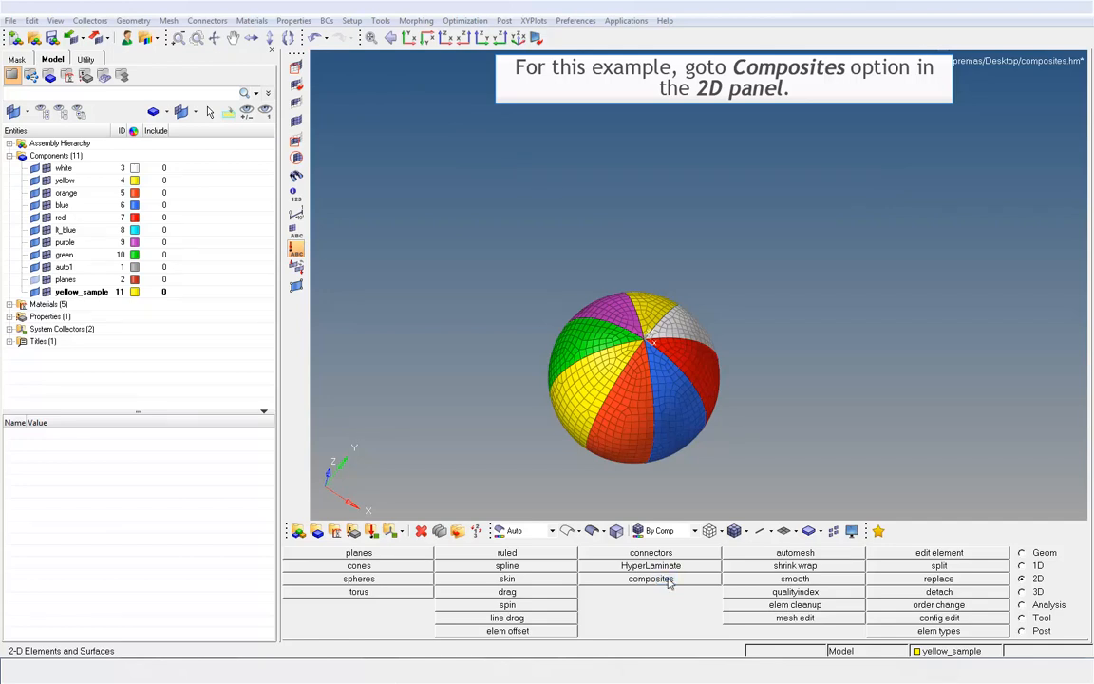
- From composites, switch to the element normals review with normals shown as colours
click(650, 577)
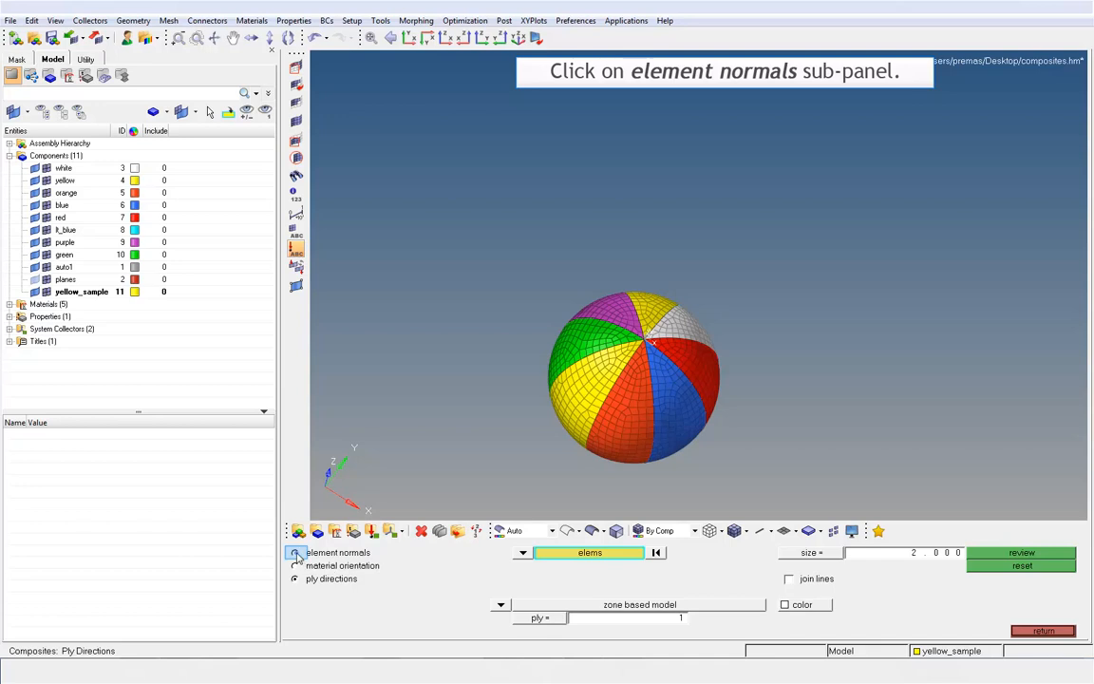
click(296, 551)
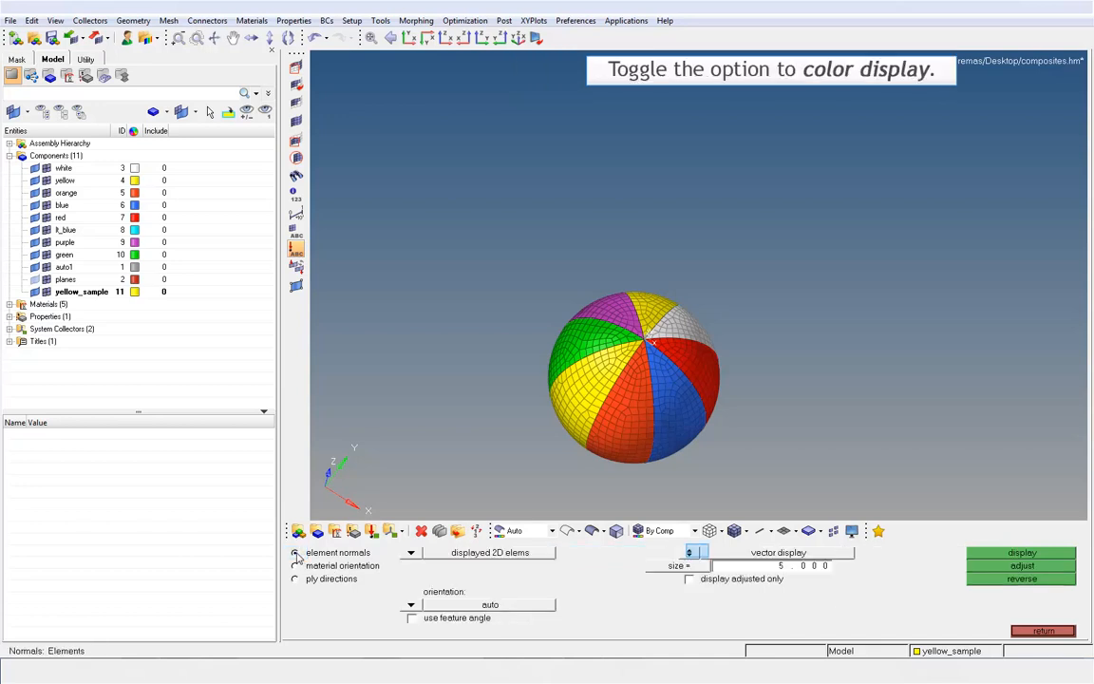
click(294, 551)
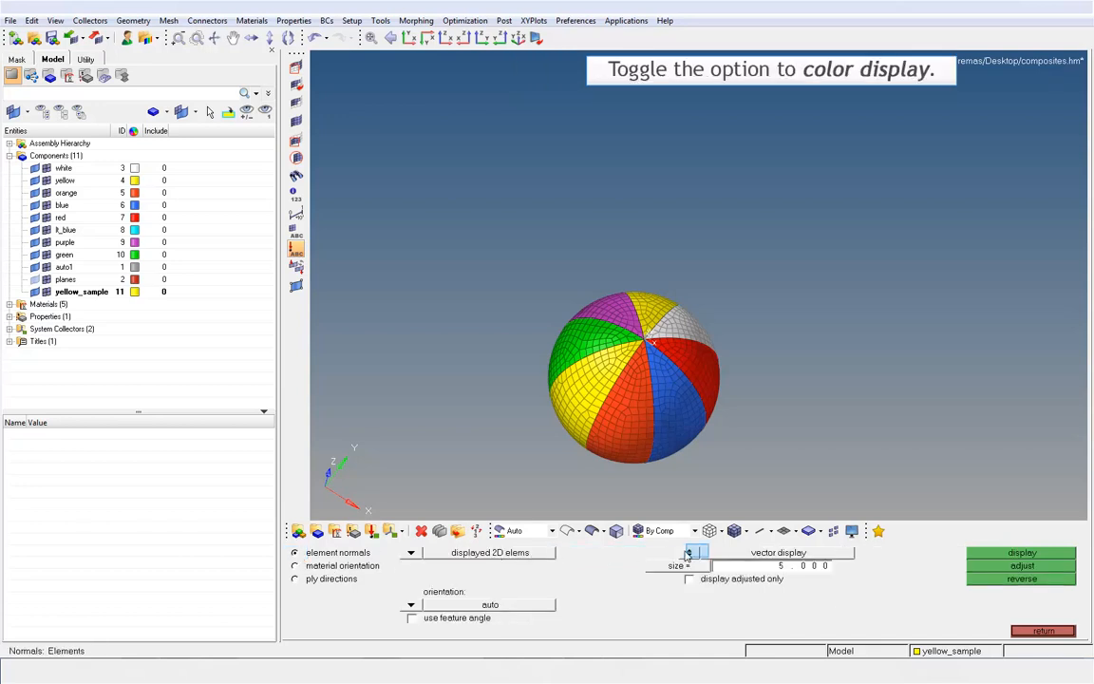
click(691, 550)
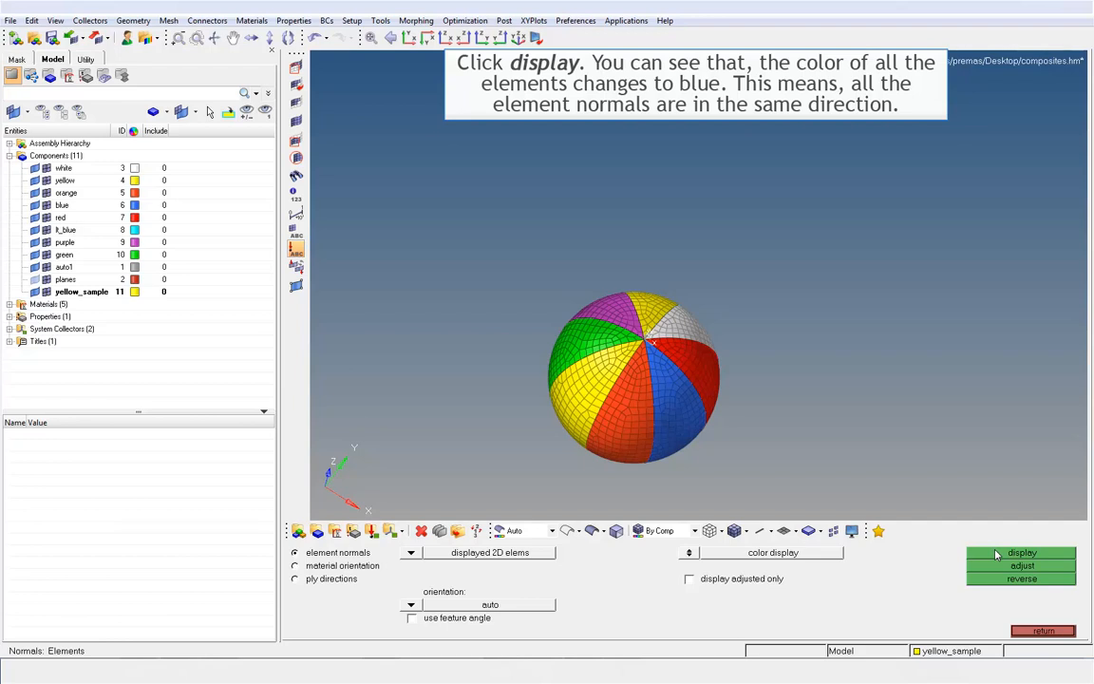
- Colour the ball by normal direction, then redisplay the normals as vectors
click(1022, 550)
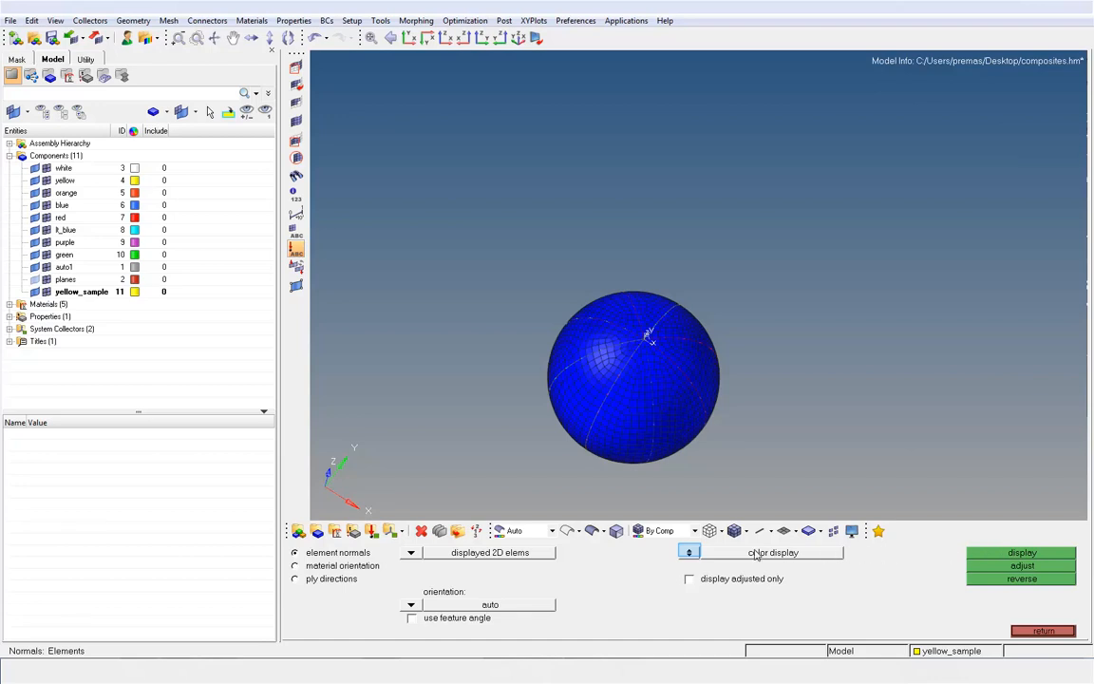
click(687, 551)
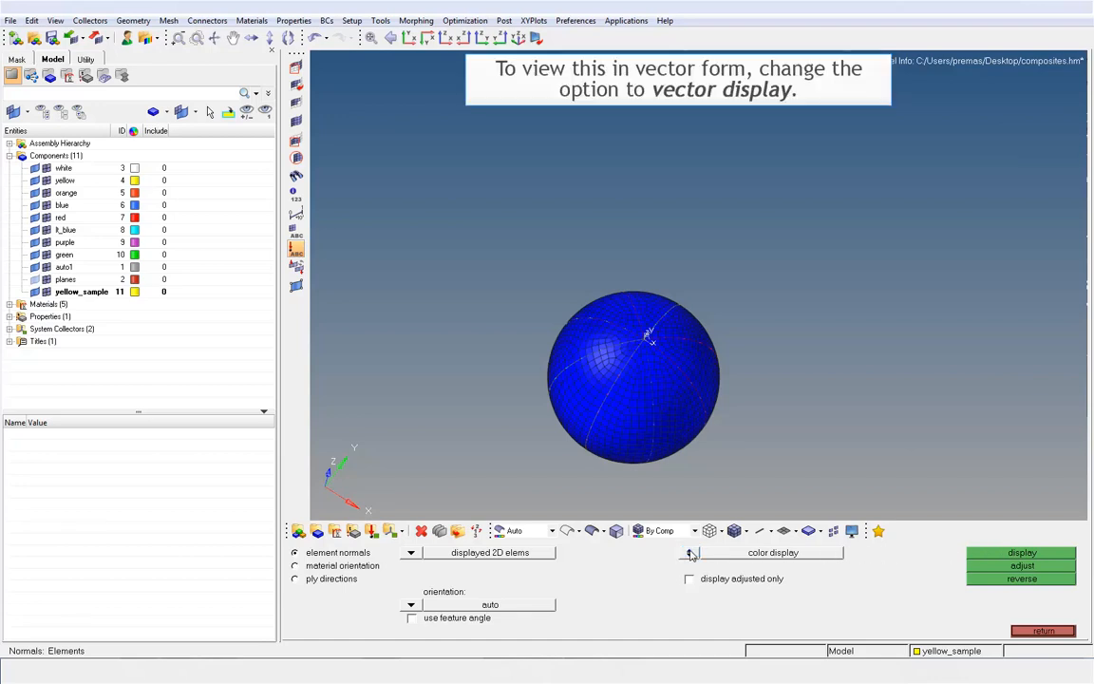
click(773, 551)
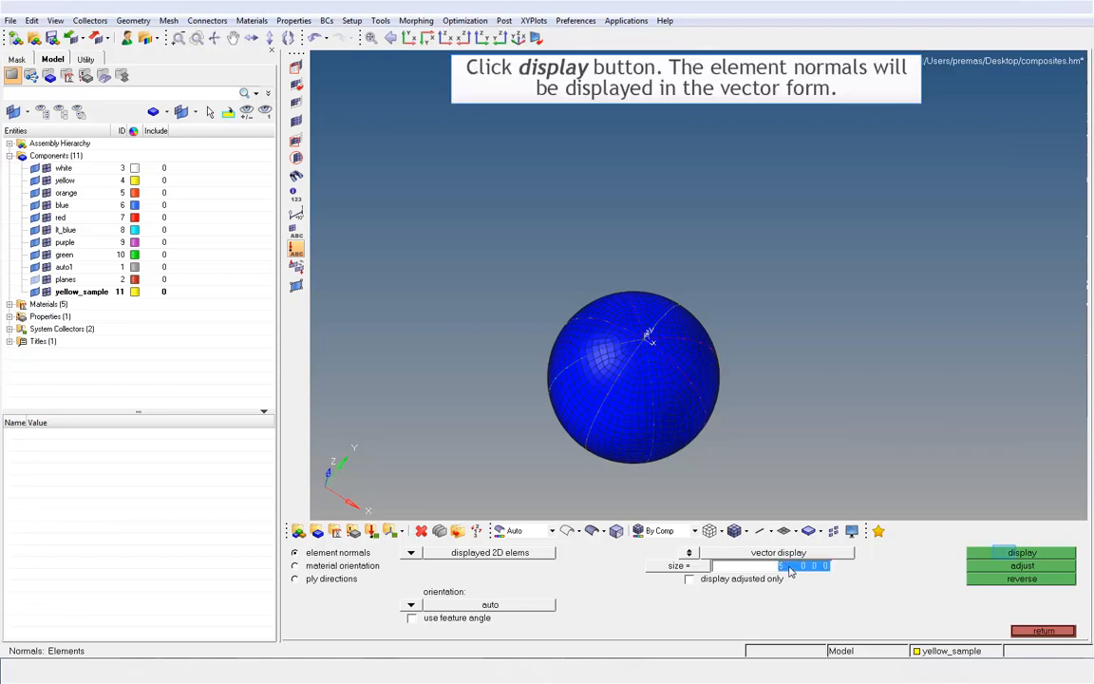
click(1021, 553)
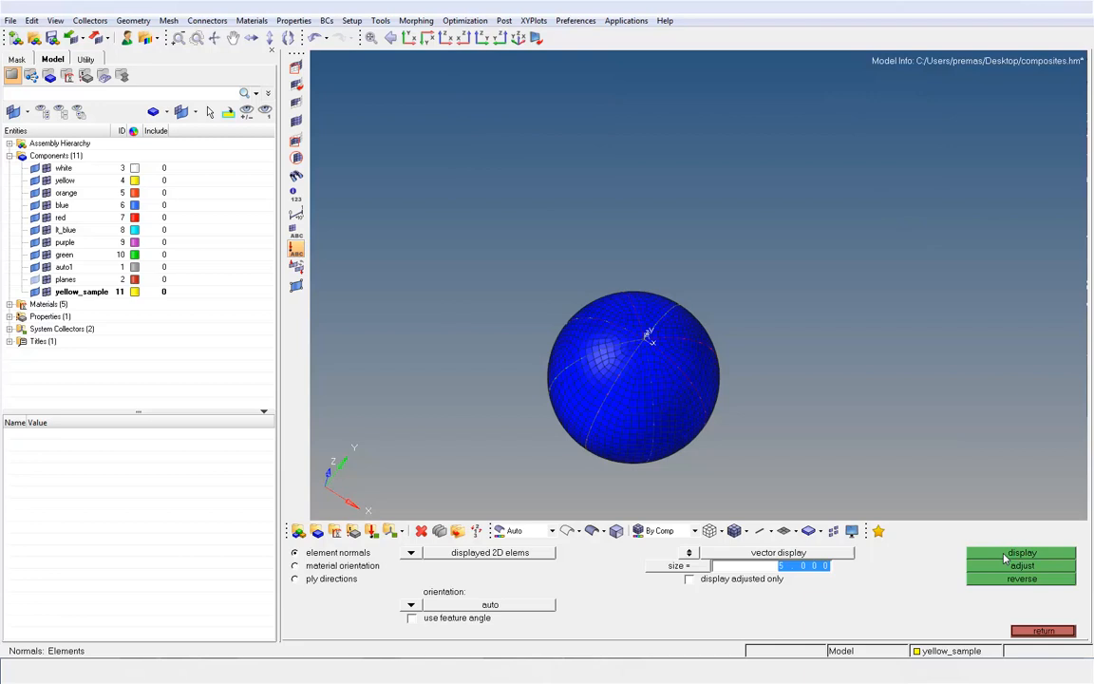
click(1021, 551)
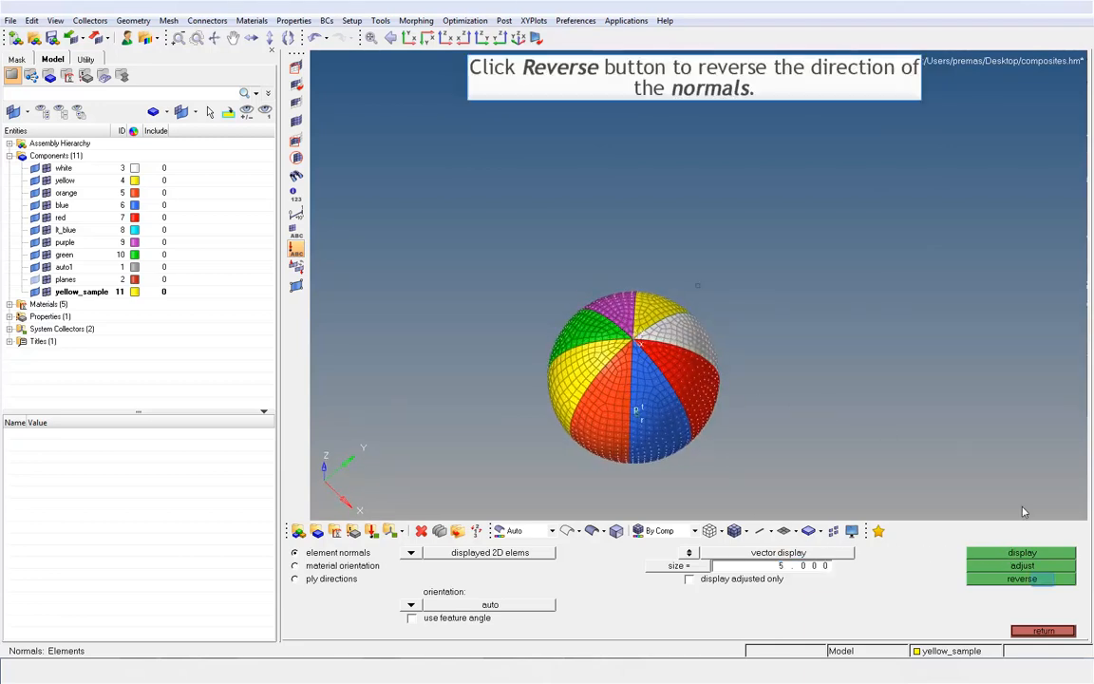
- Reverse the direction of the element normals
click(1021, 577)
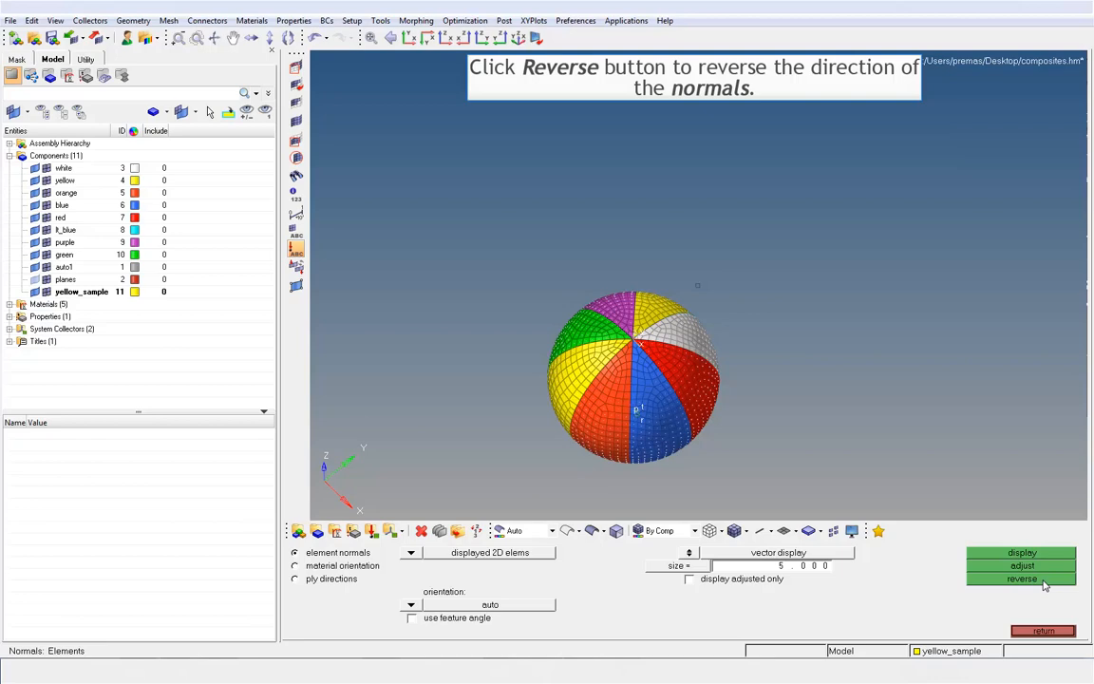
click(1021, 577)
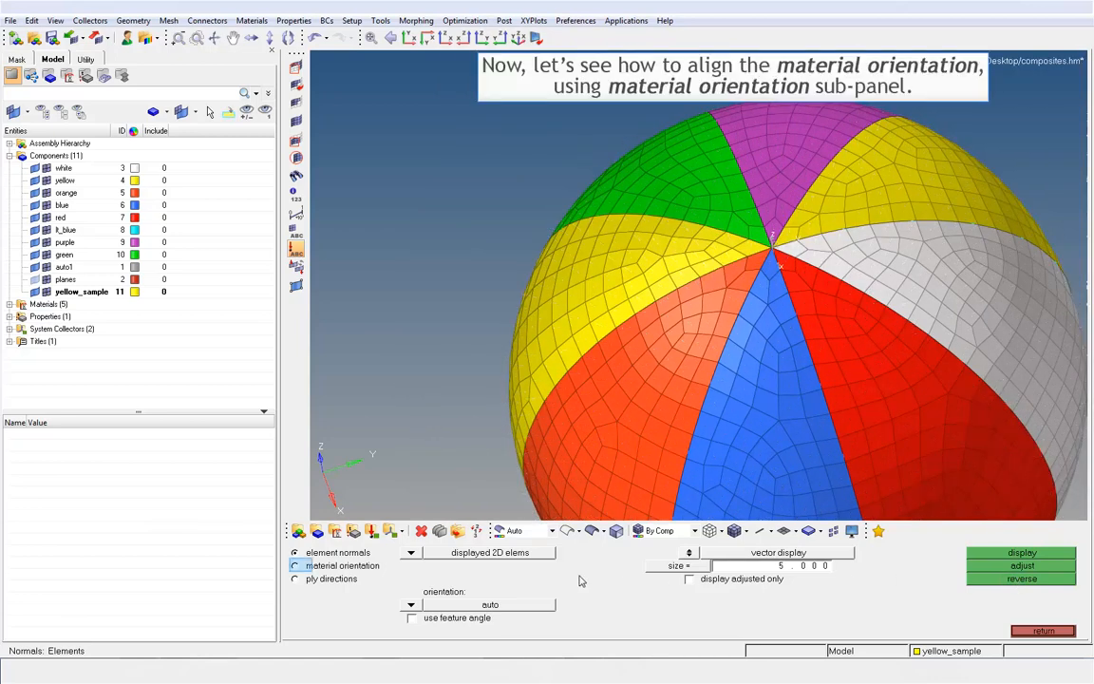
- Select all ball elements for material orientation by system id using the rectangular system, size 2.0
click(294, 566)
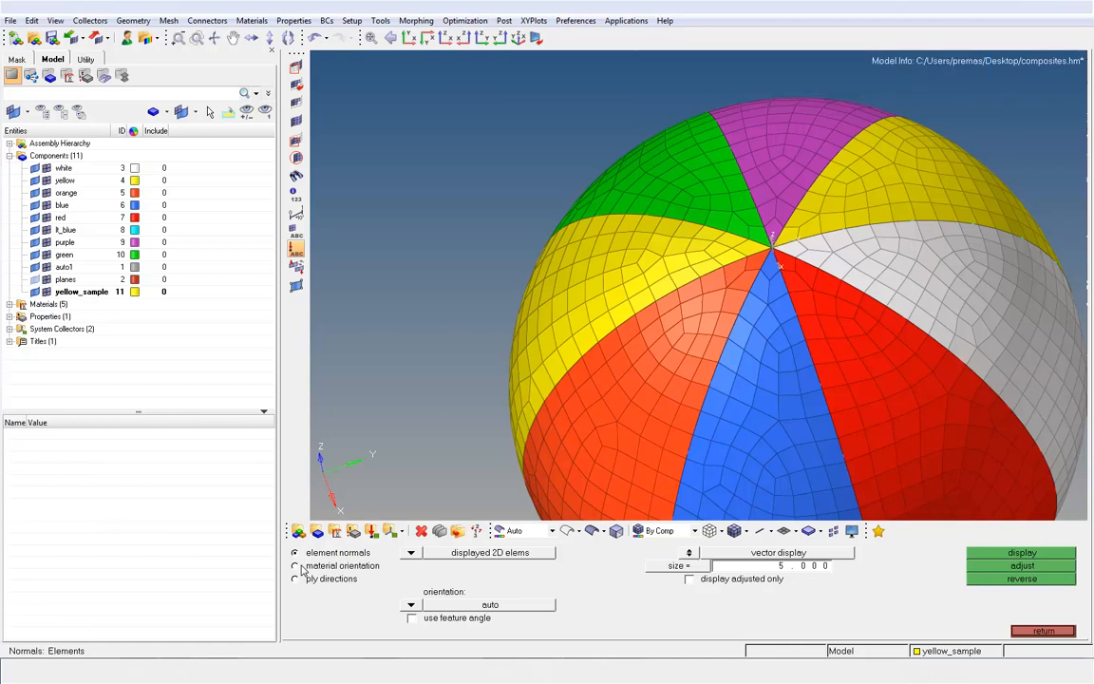
click(296, 566)
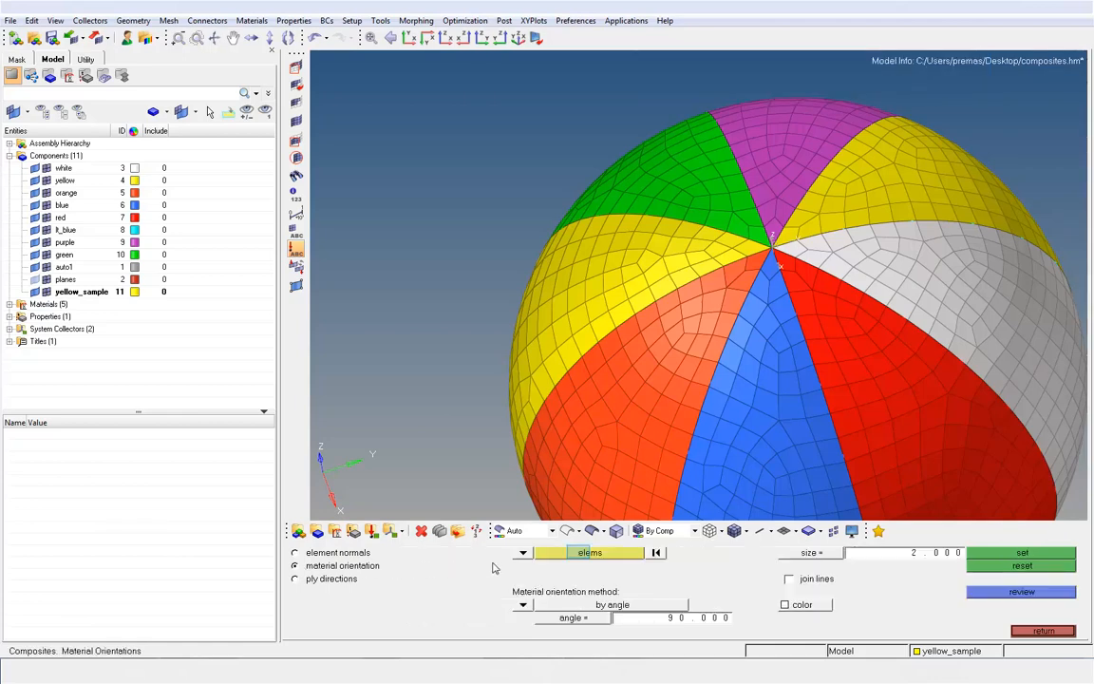
click(589, 552)
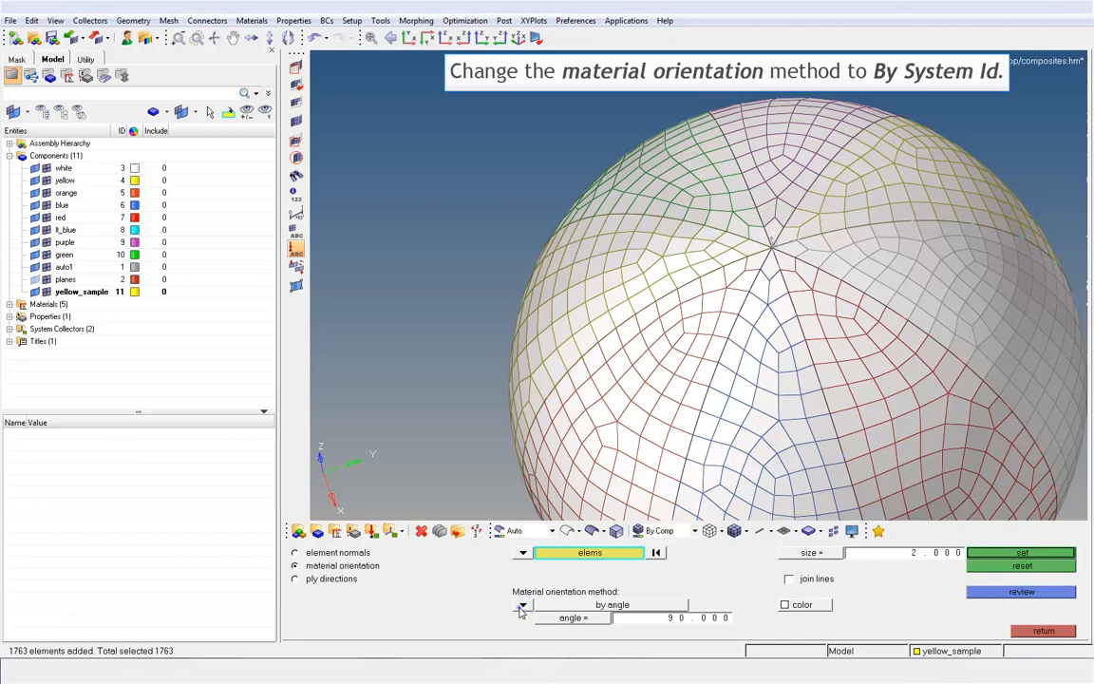
click(522, 604)
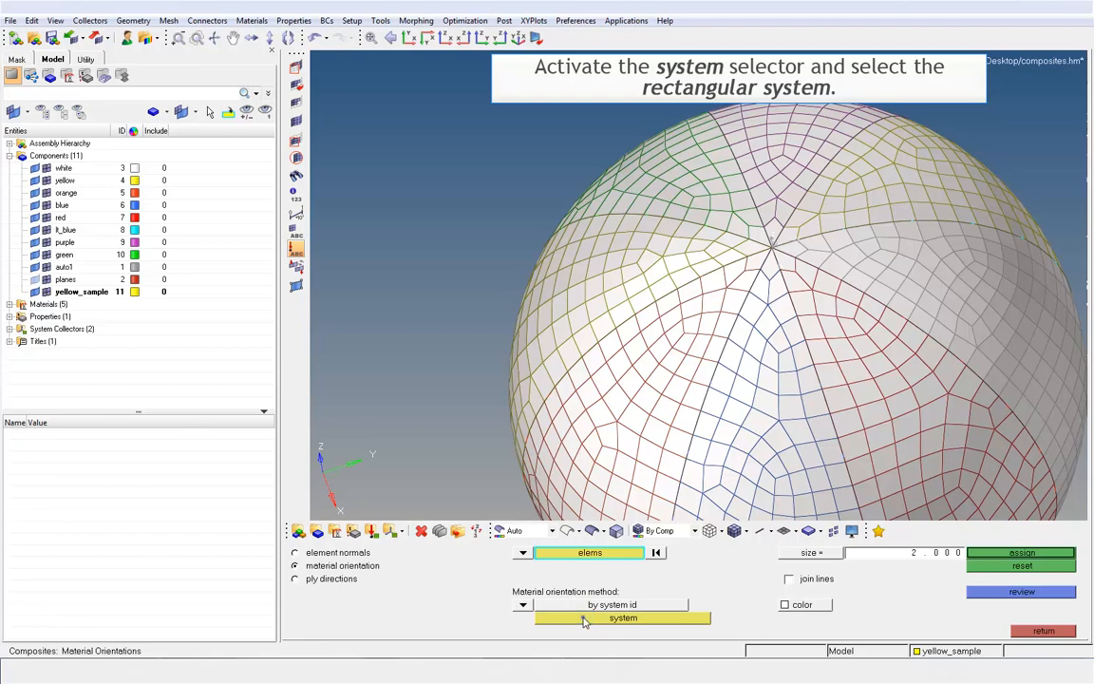
click(623, 618)
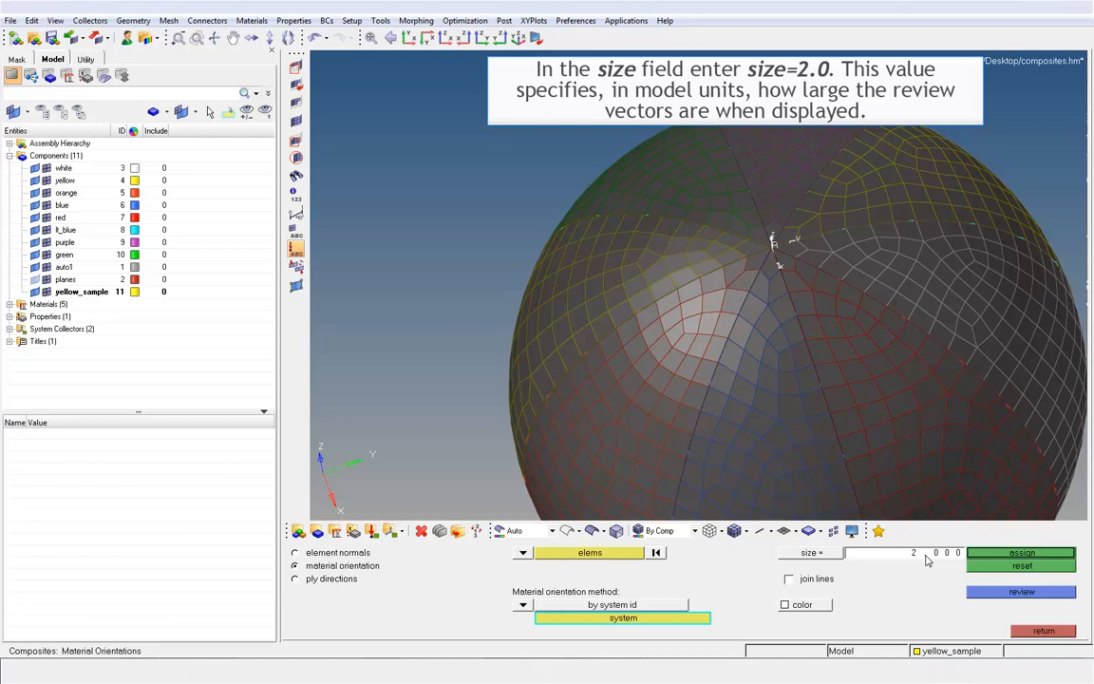
click(883, 553)
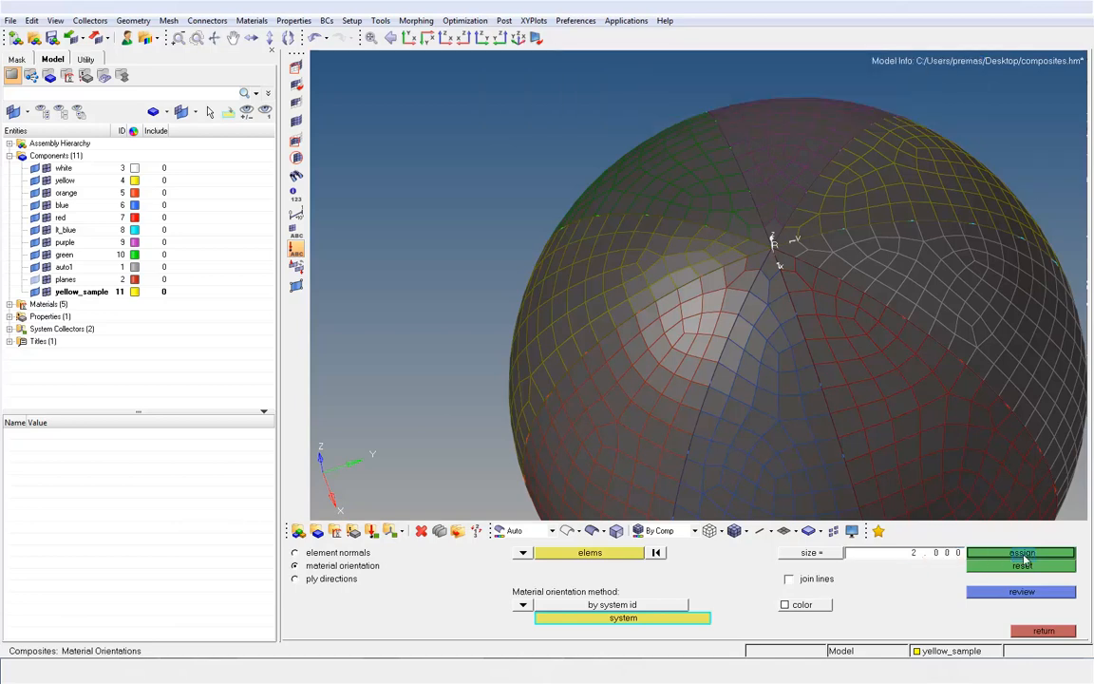
- Assign the rectangular system's orientation to all elements and bring up the card editor
click(1022, 553)
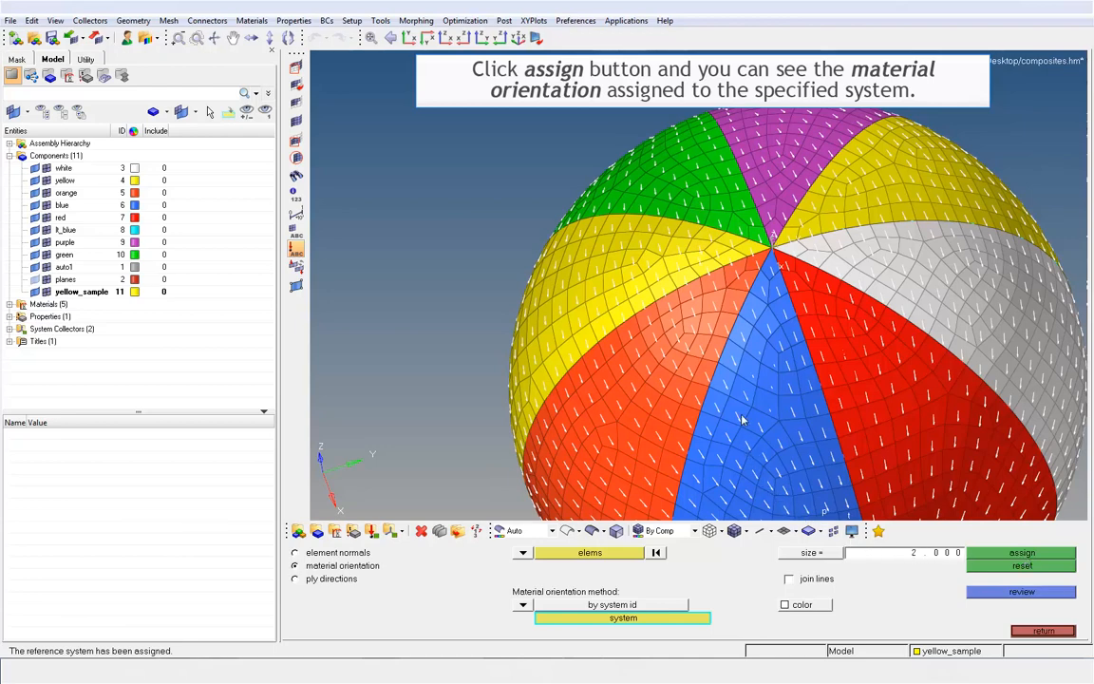
click(1022, 553)
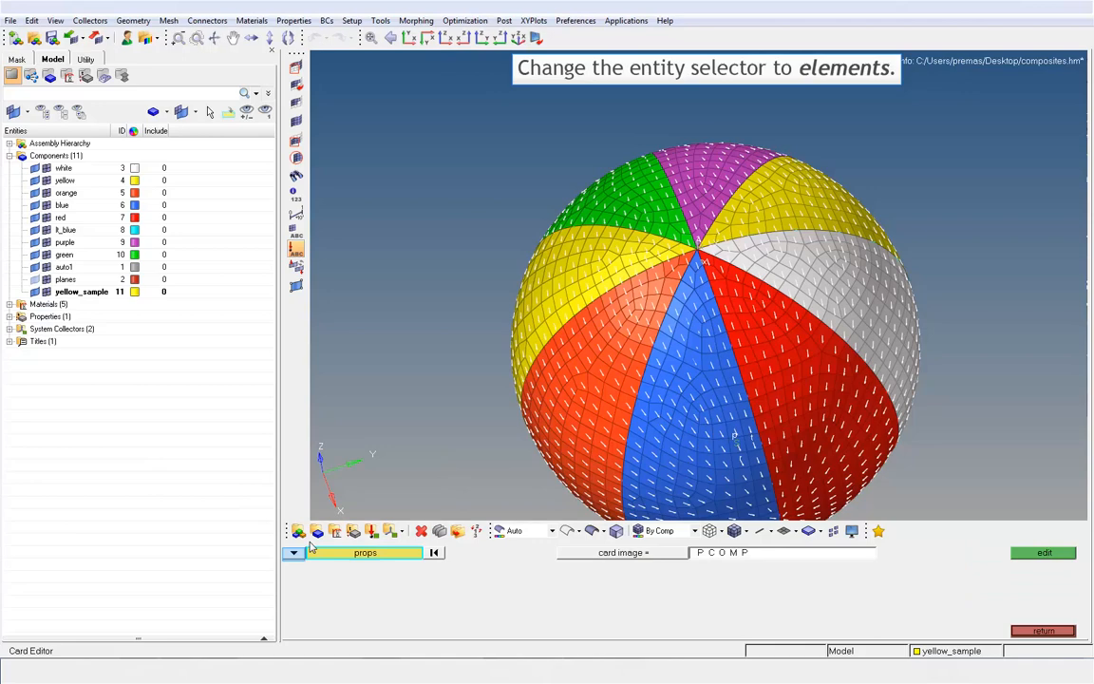
- Pick one element and view its CQUAD4 card showing MCID 1
click(292, 552)
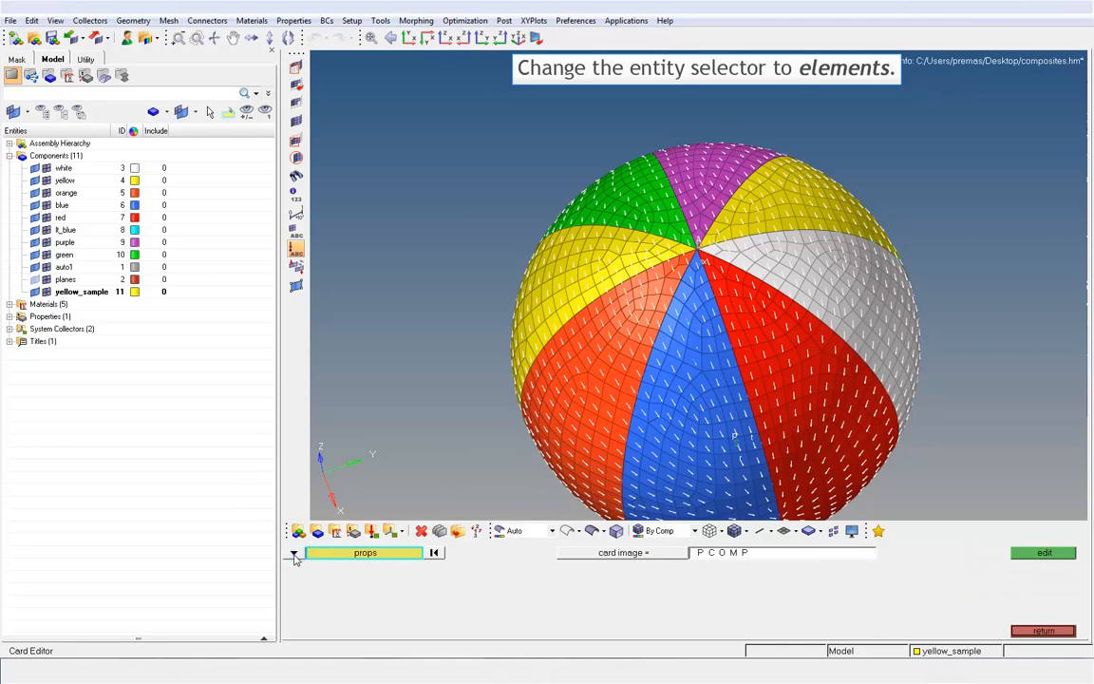
click(294, 553)
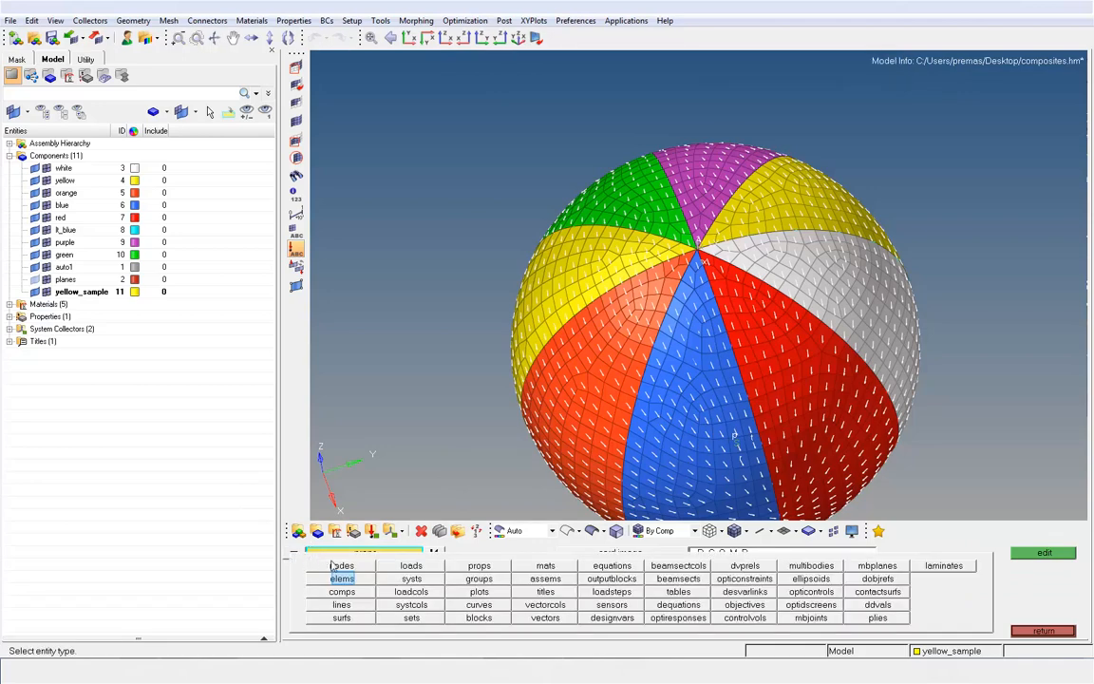
click(342, 577)
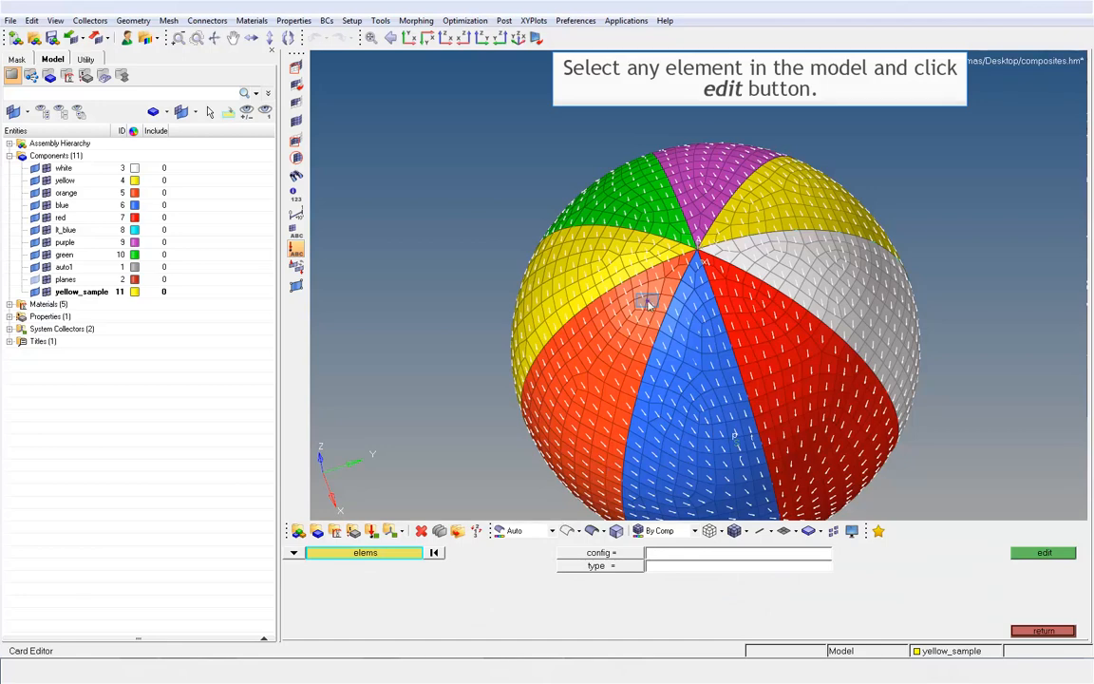
click(649, 302)
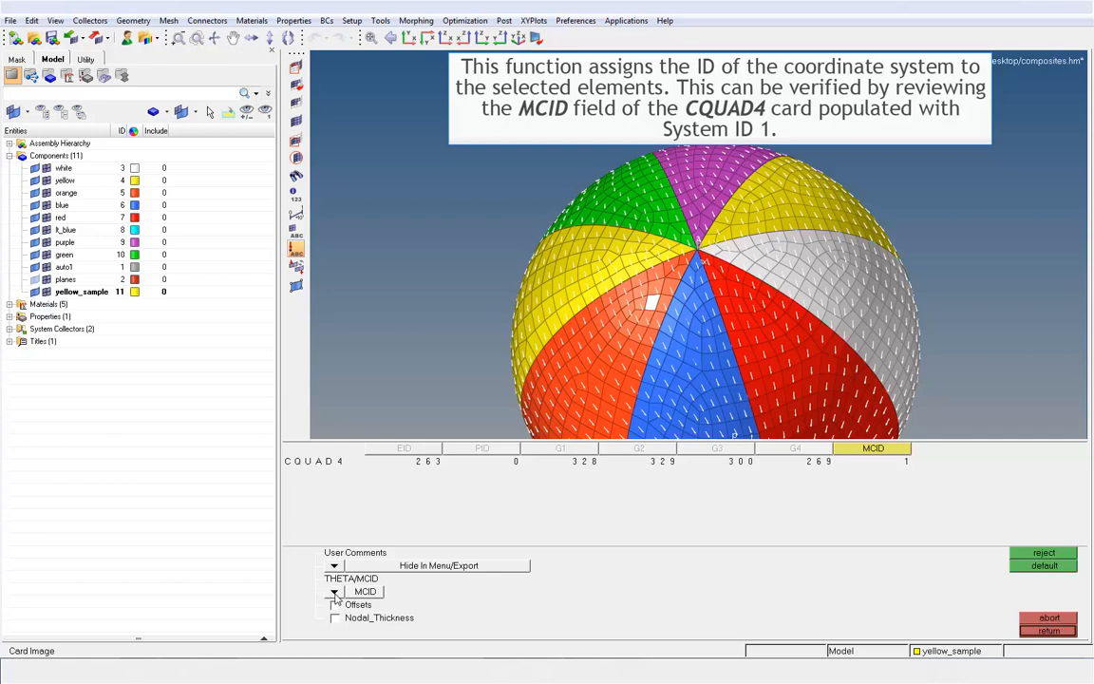
- Switch the card's THETA/MCID field to THETA, showing 90.000
click(335, 591)
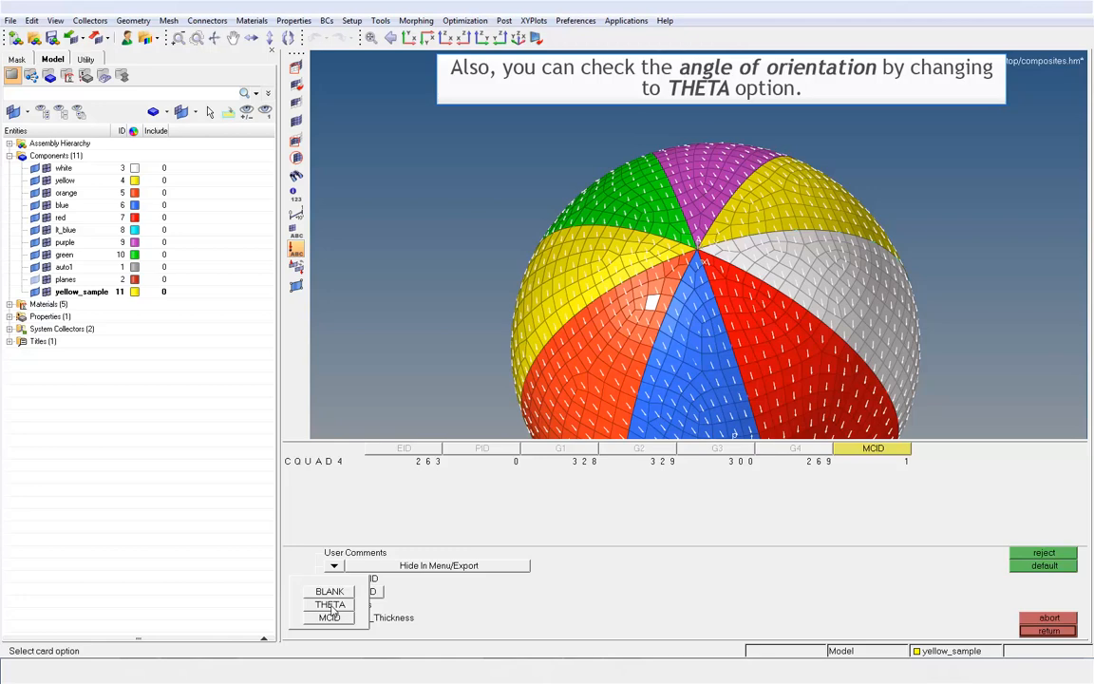
click(331, 590)
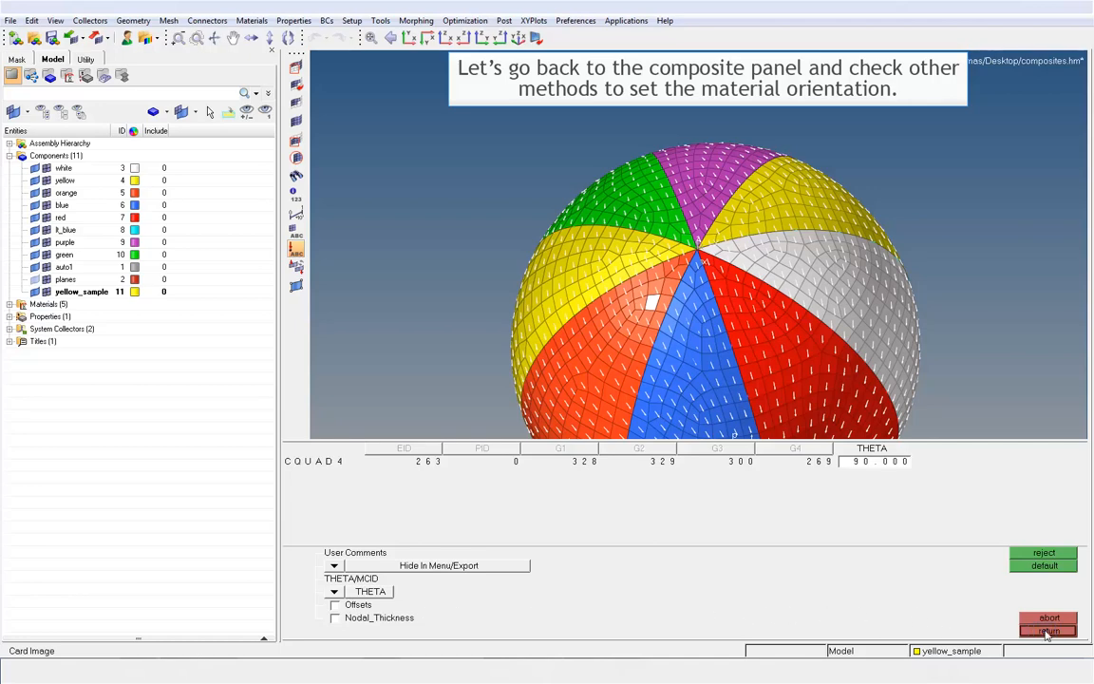
- Return from the card editor, reset the assigned orientation and reselect all ball elements
click(1045, 630)
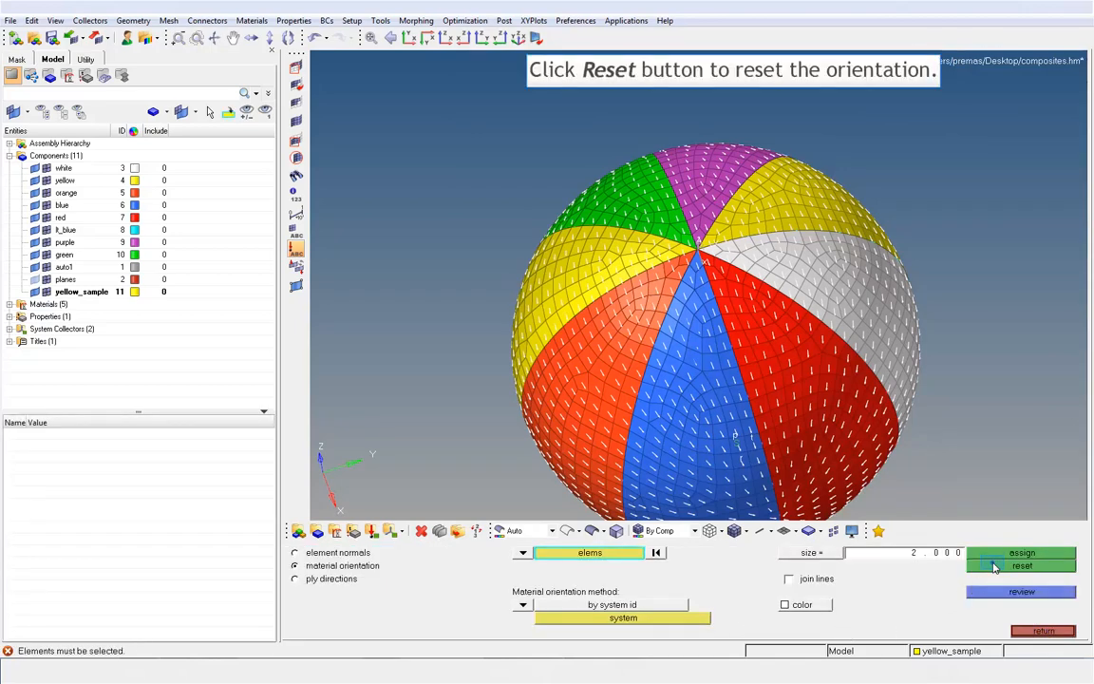
click(1022, 566)
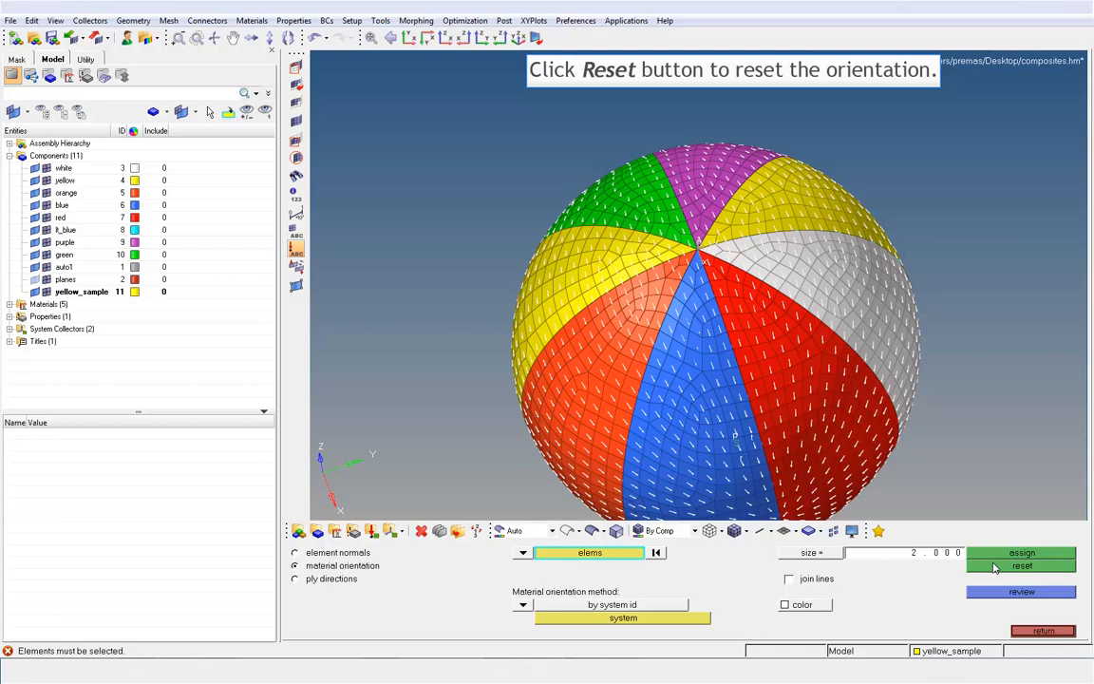
click(1021, 566)
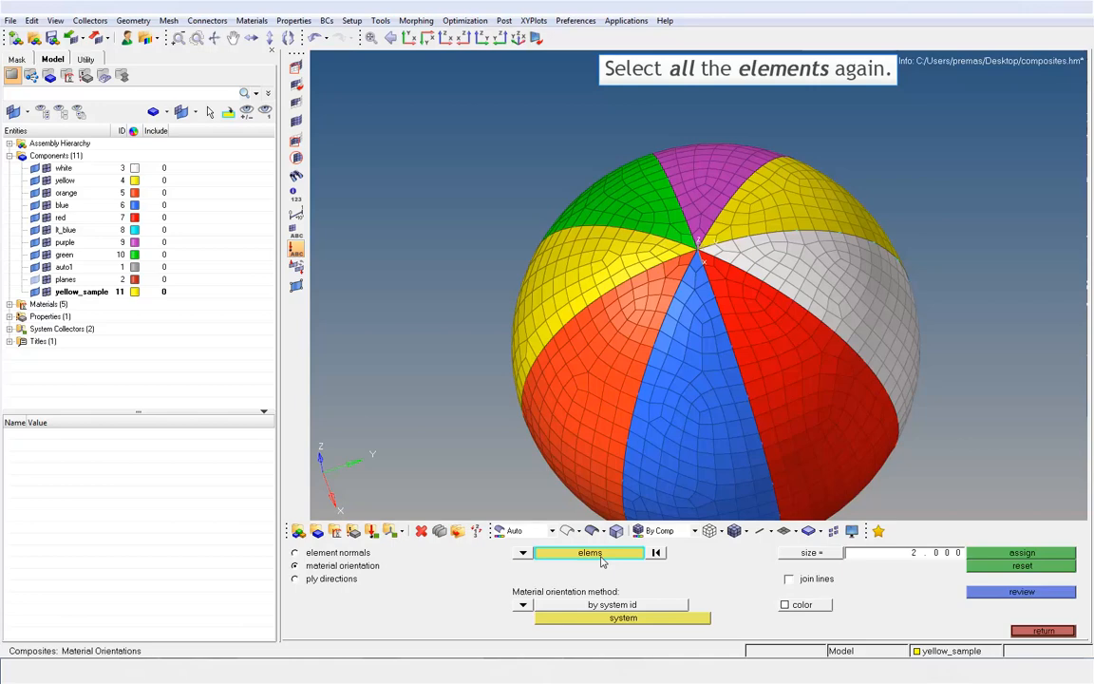
click(589, 551)
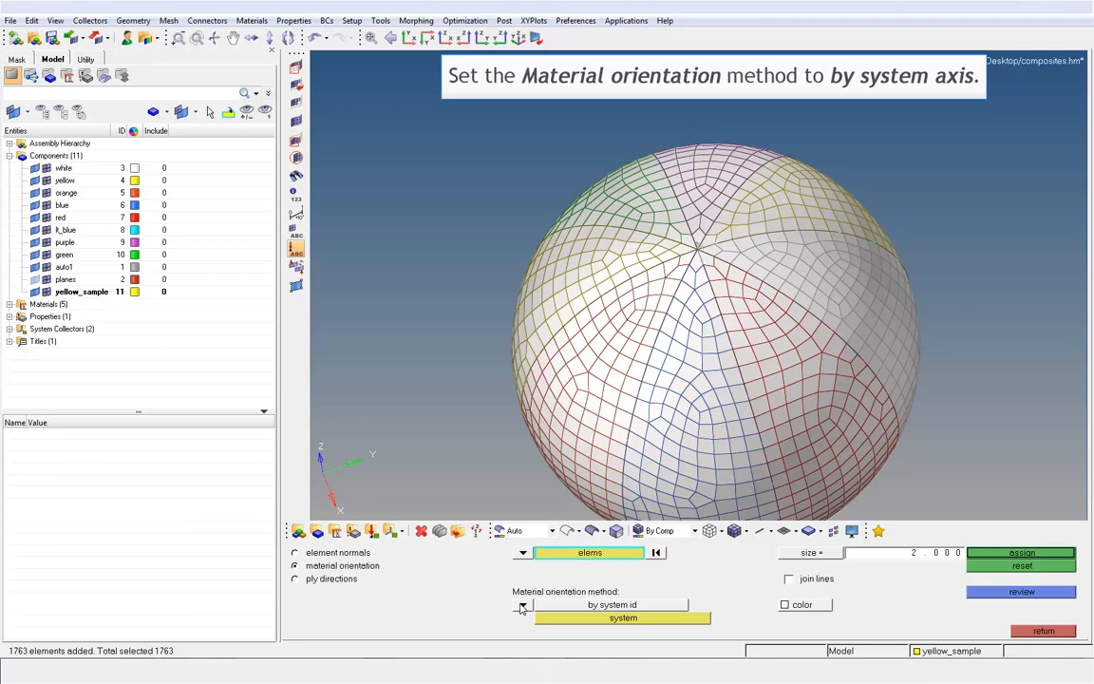
- Project orientation by system axis using the rectangular system's local 1-axis
click(522, 604)
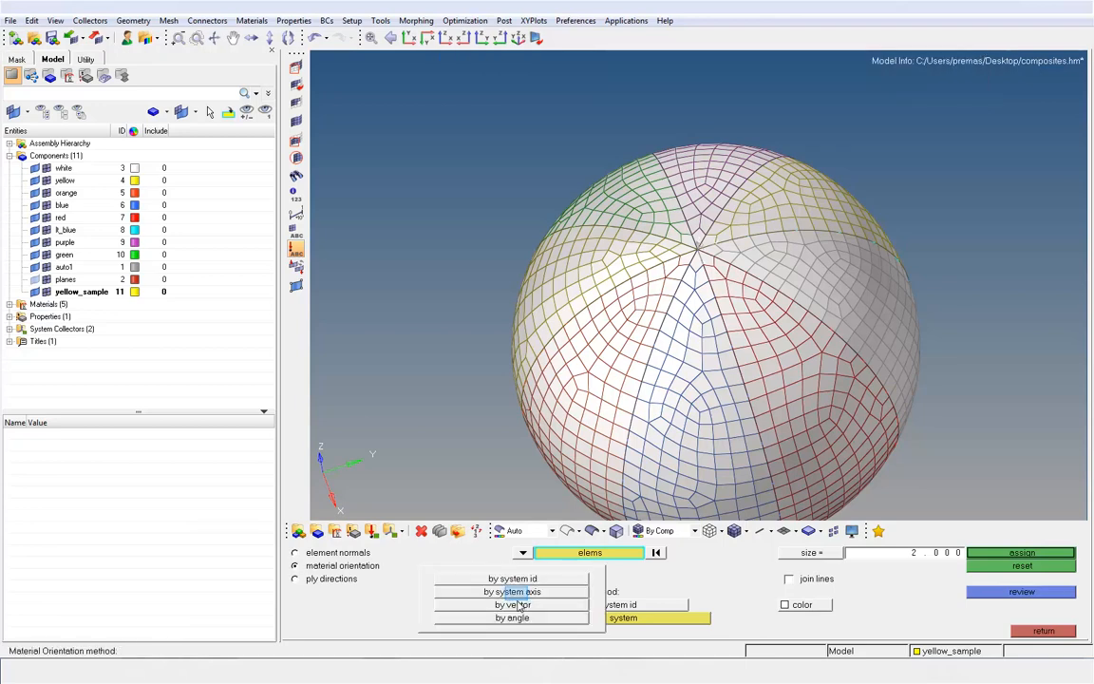
click(513, 591)
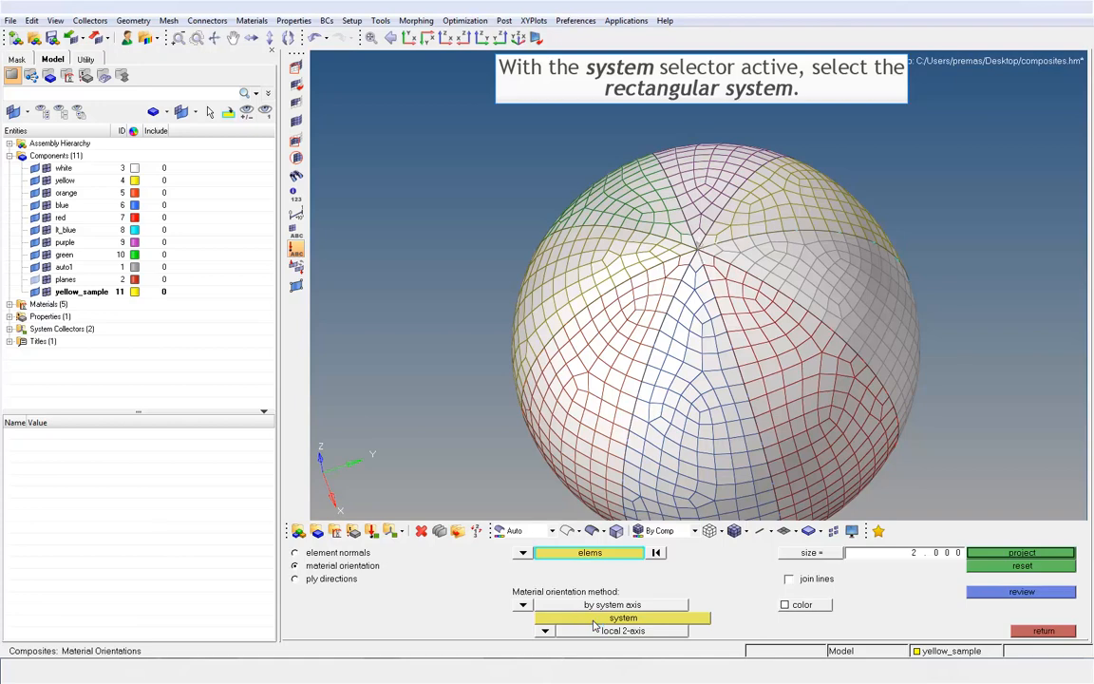
click(623, 617)
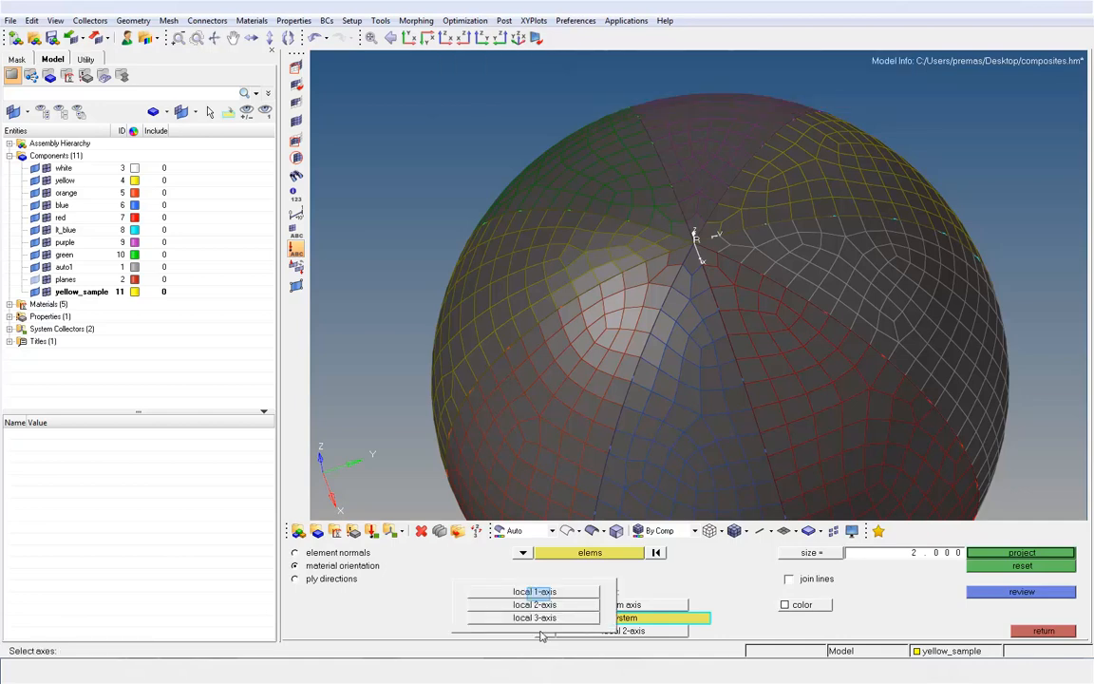
click(623, 617)
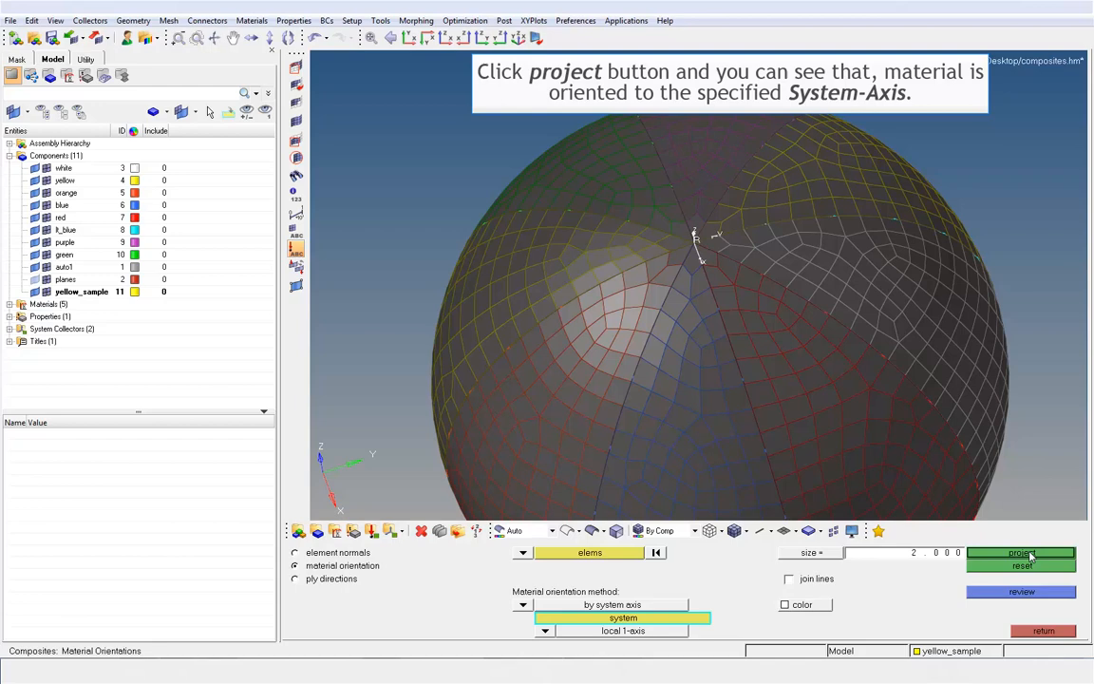
click(1022, 552)
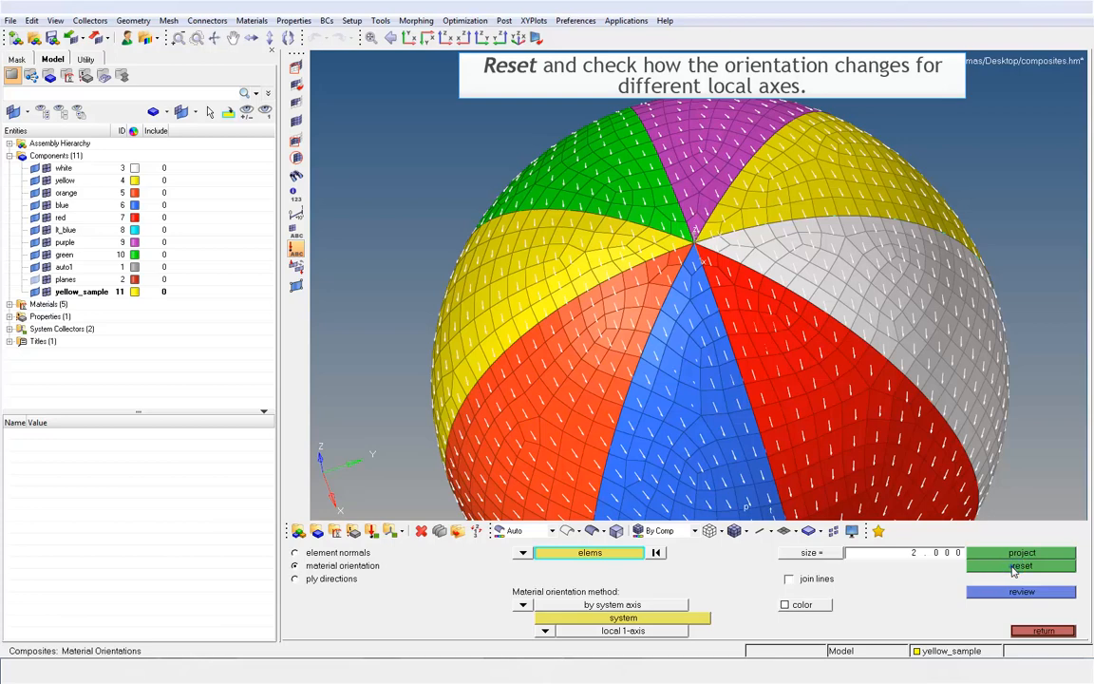
- Reset, then project orientations along the rectangular system's local 2-axis
click(1022, 566)
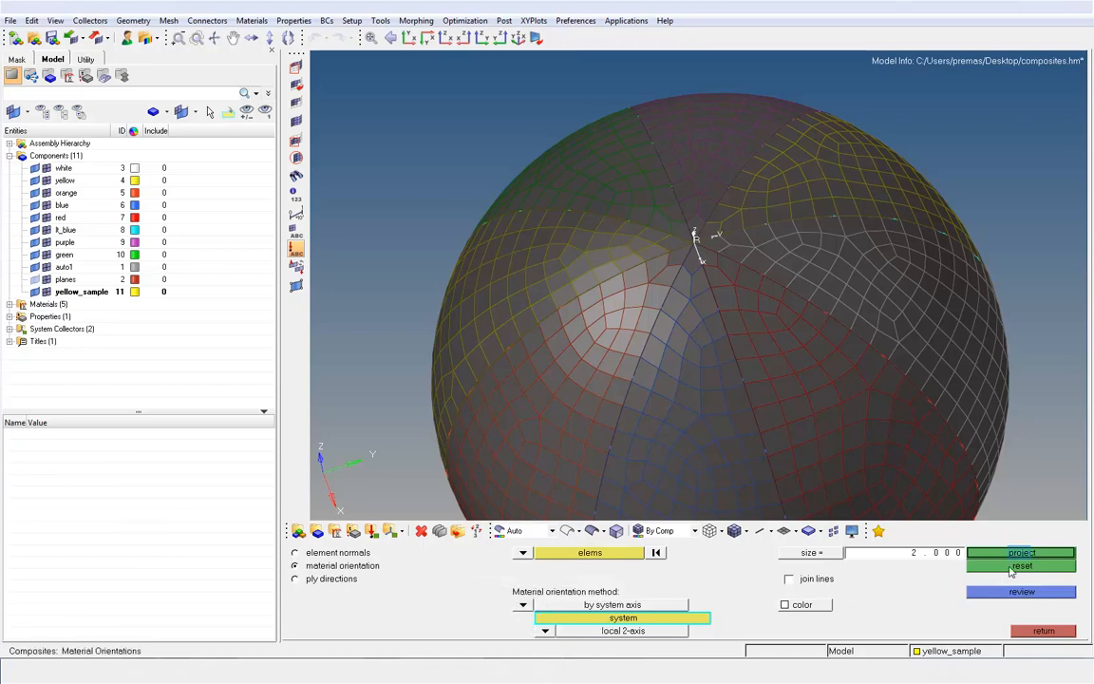
click(1021, 553)
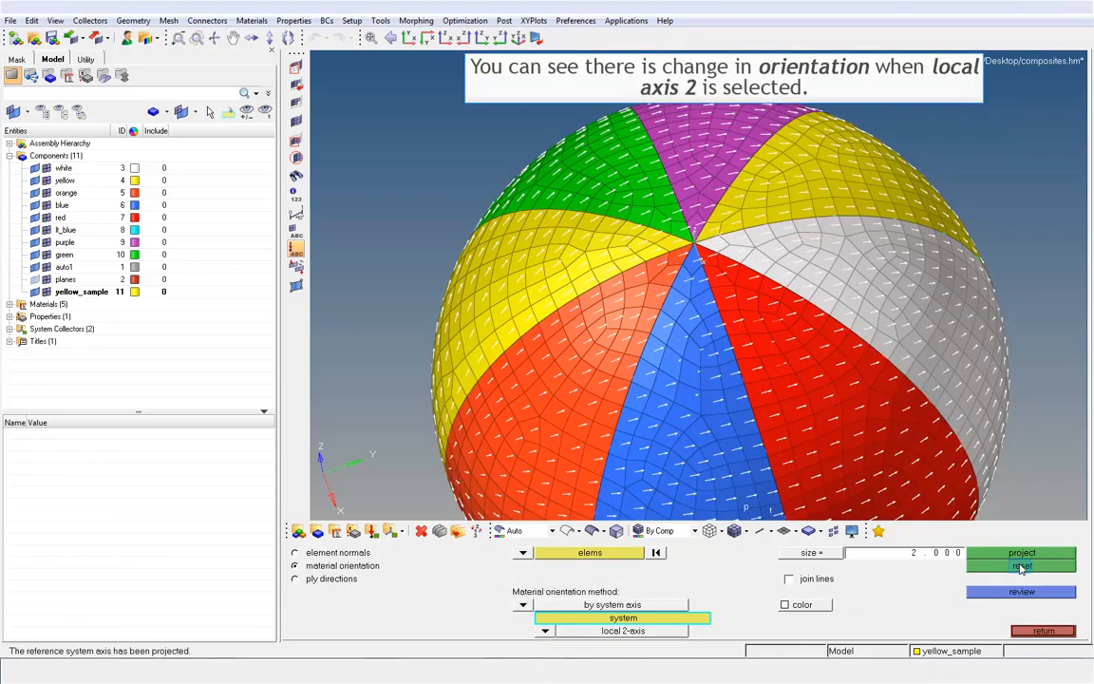
click(1021, 566)
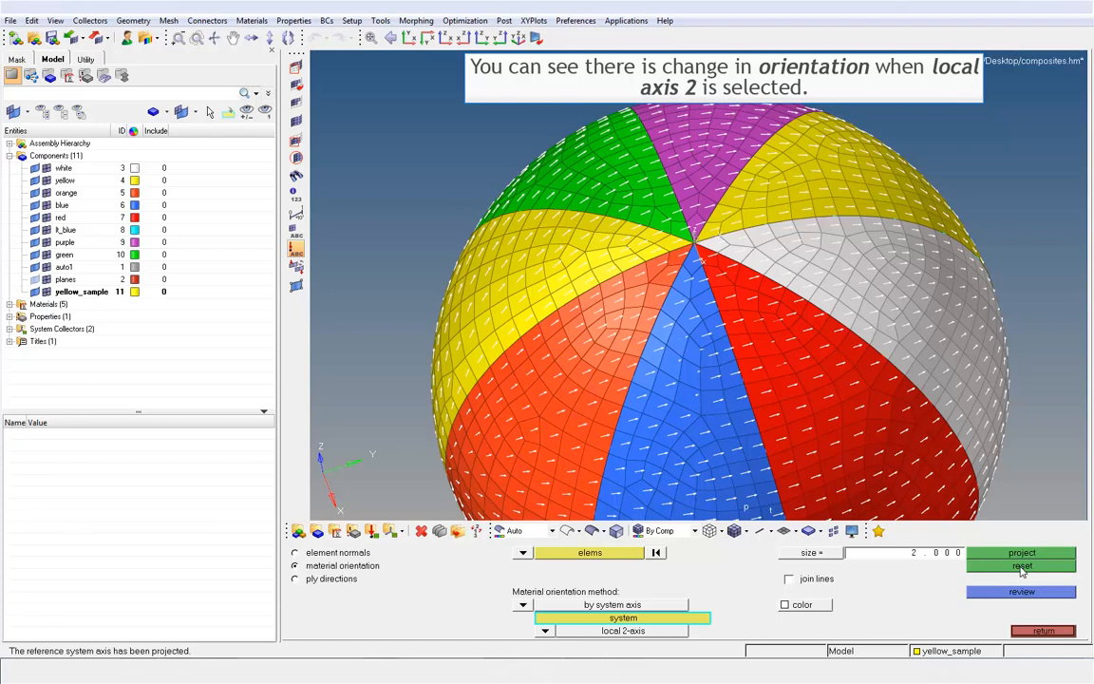
- Reset again, reselect all elements and bring up the local axis choices
click(589, 552)
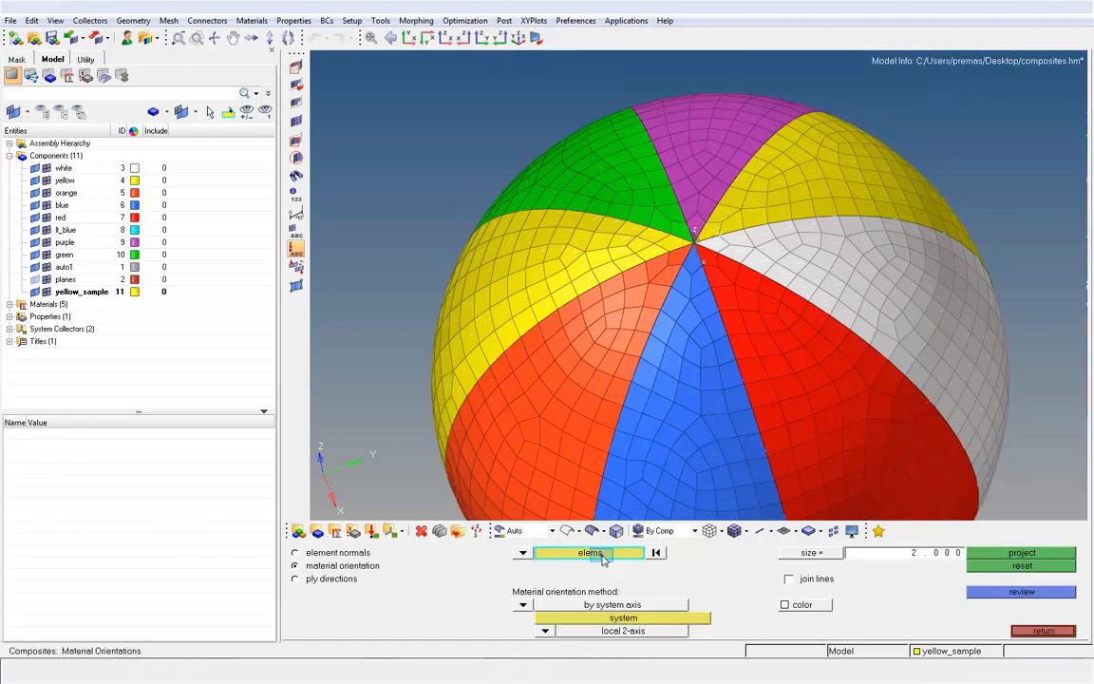
click(589, 553)
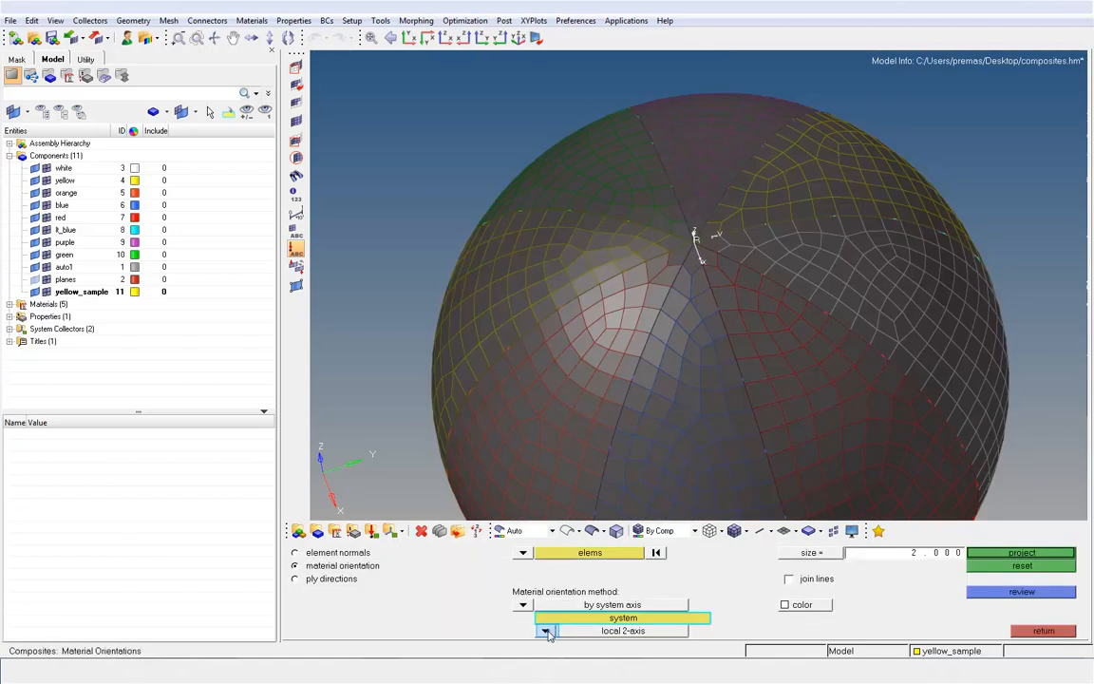
click(543, 630)
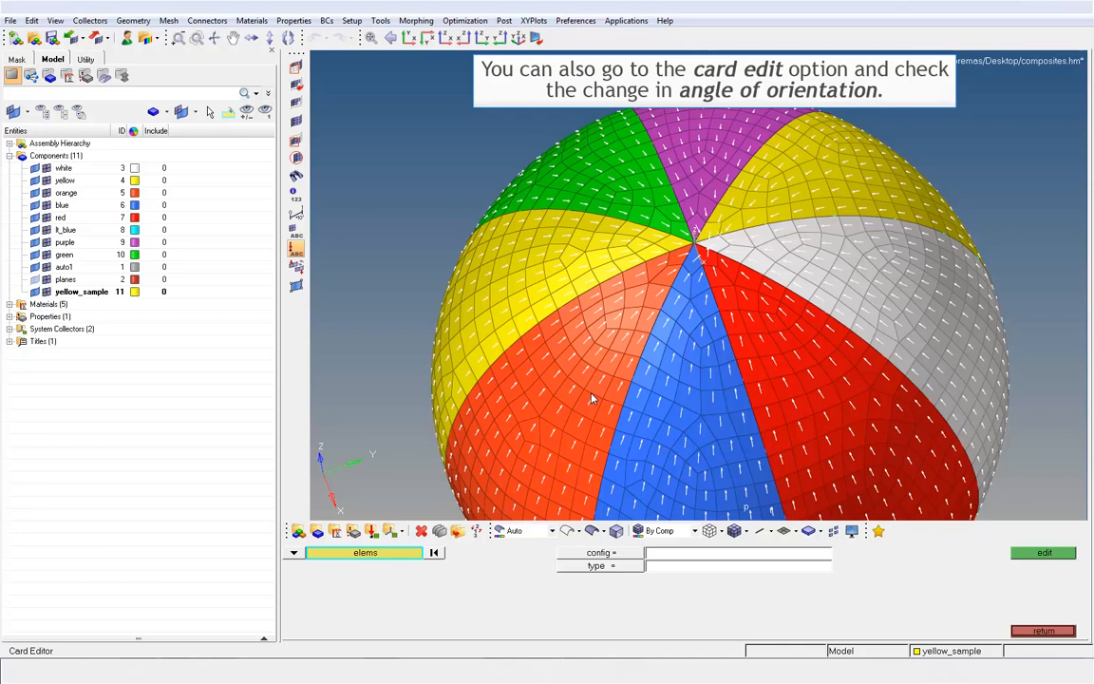
- View one orange element's card showing THETA 178.752, then return to composites
click(1042, 551)
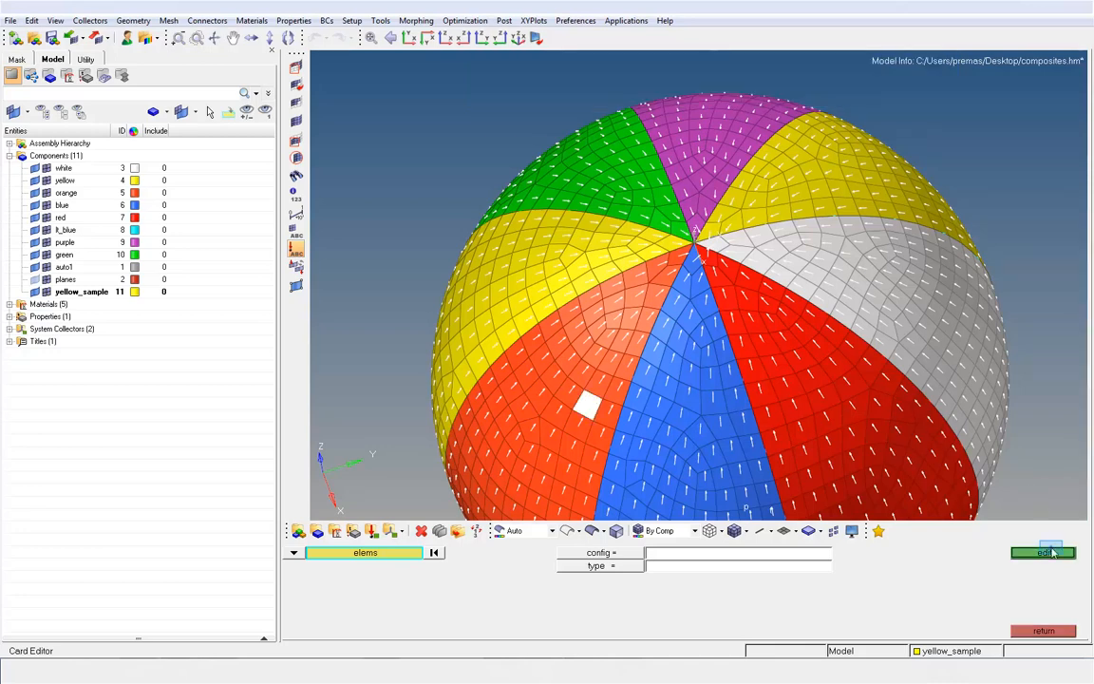
click(1043, 552)
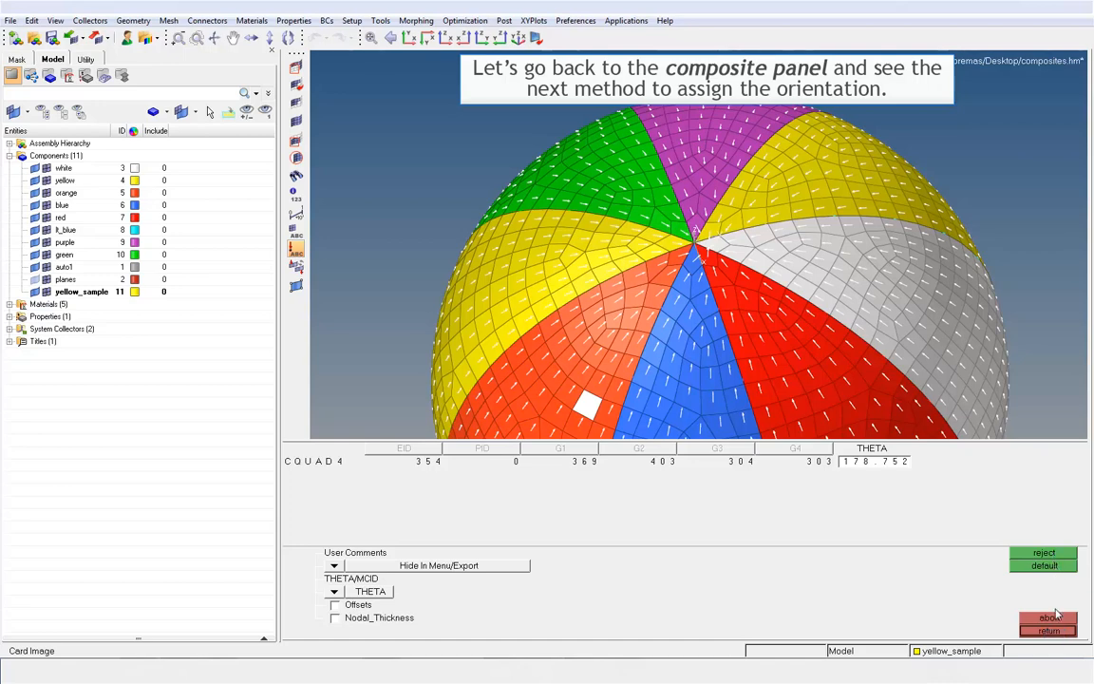
click(1048, 631)
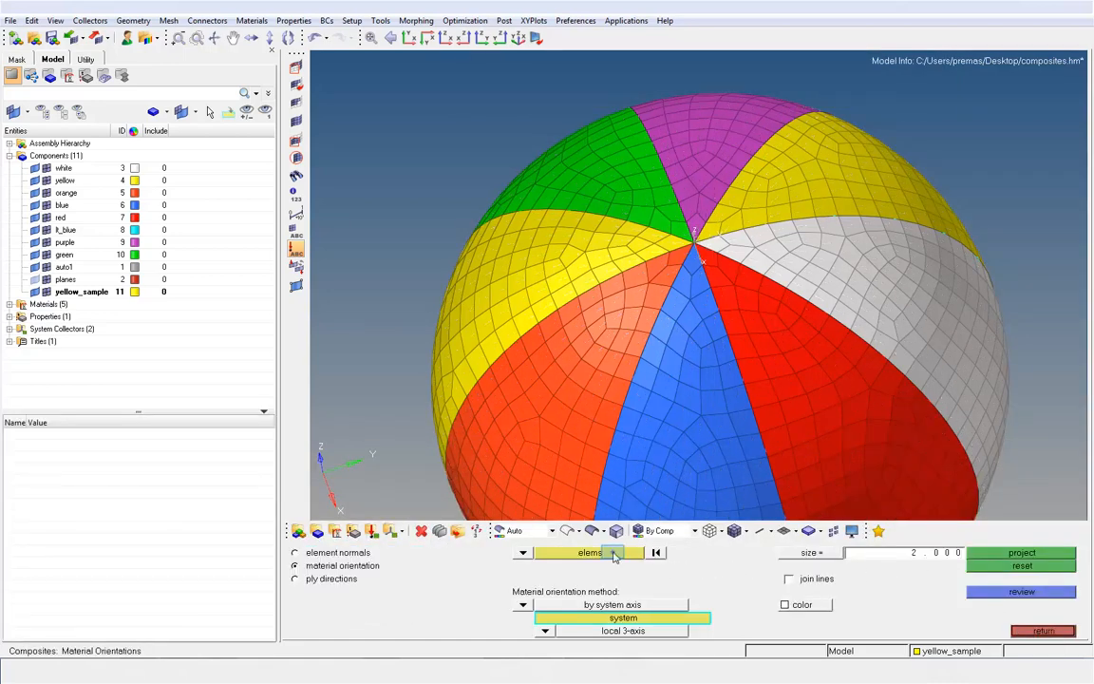
- Select all elements and set orientation by vector along the spherical system's radial r axis
click(589, 553)
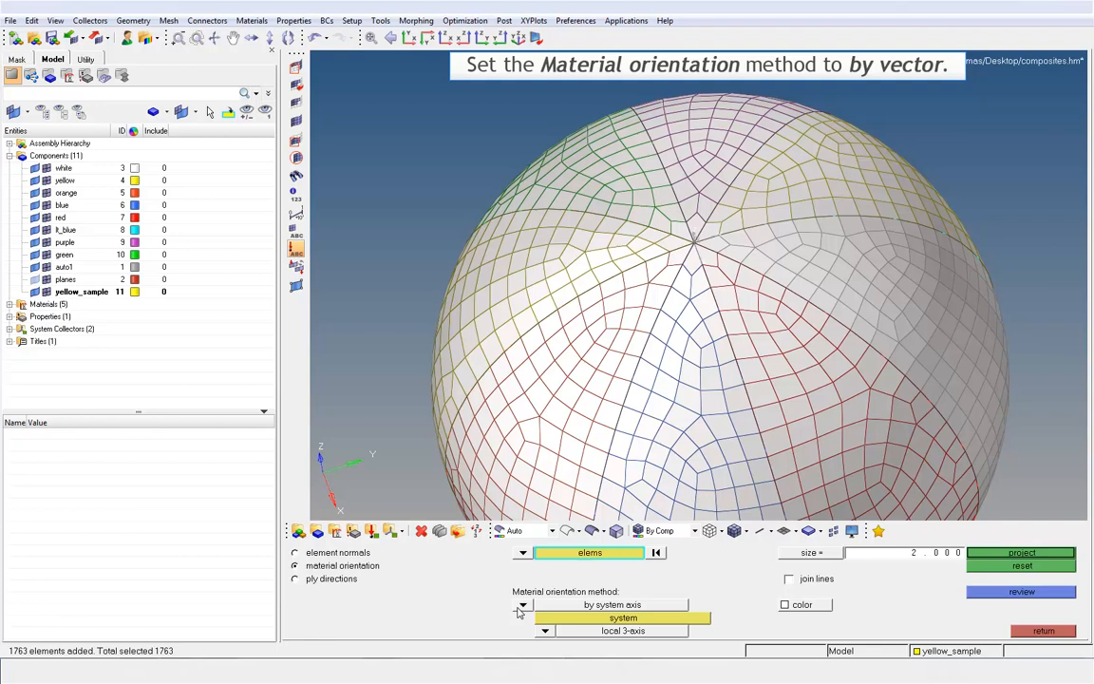
click(520, 604)
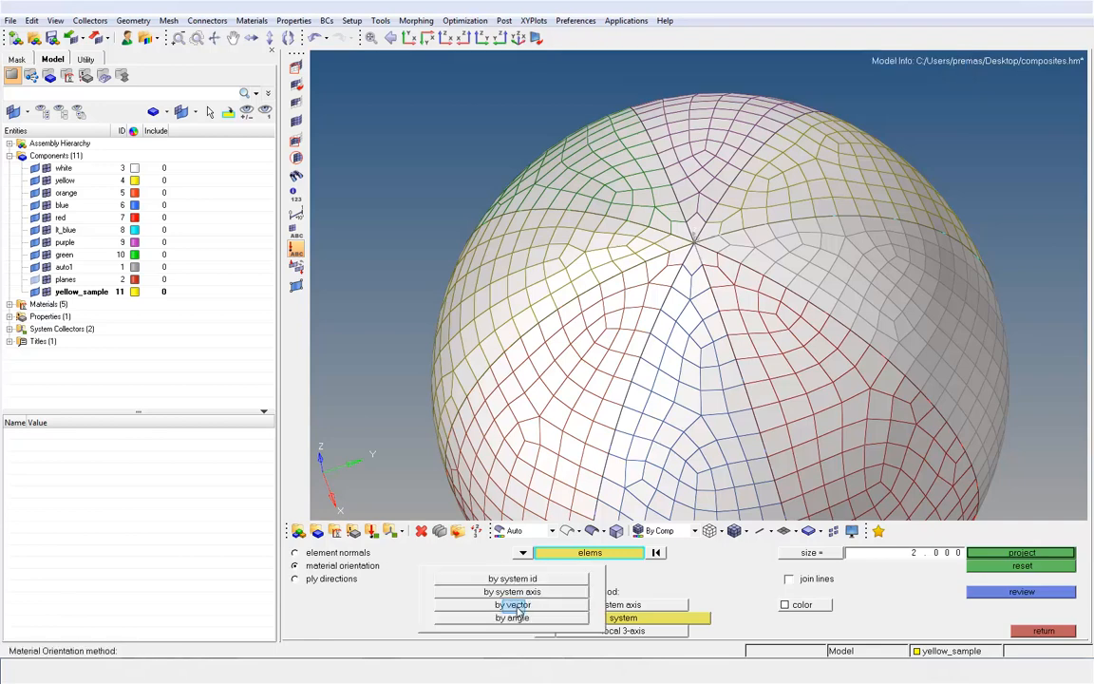
click(513, 604)
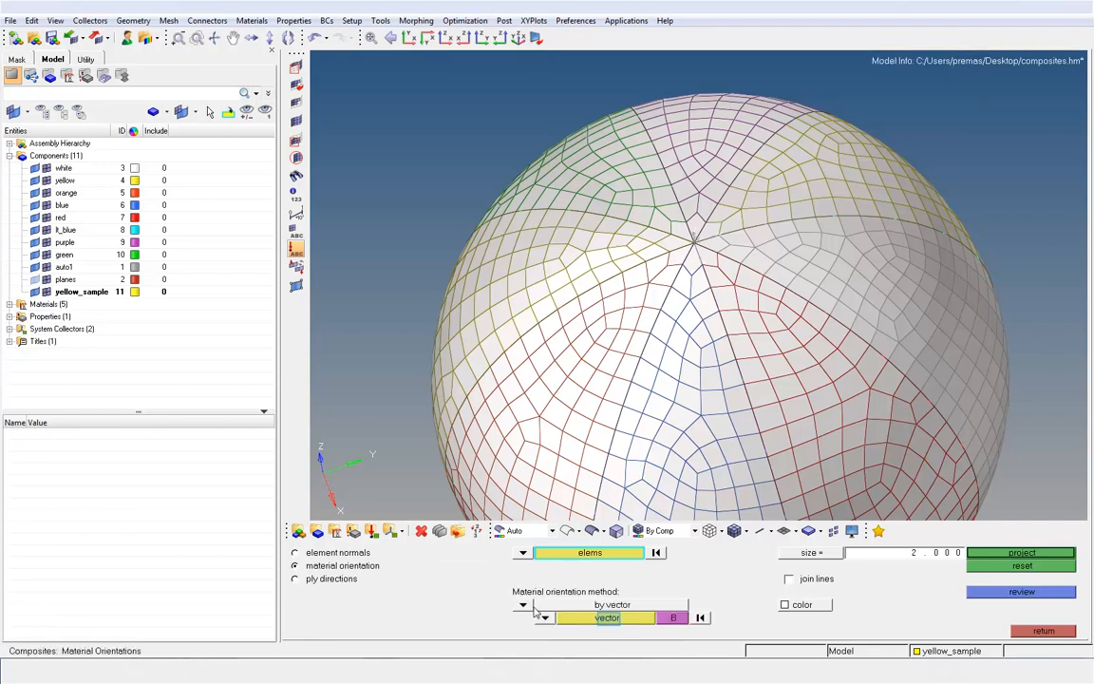
click(607, 618)
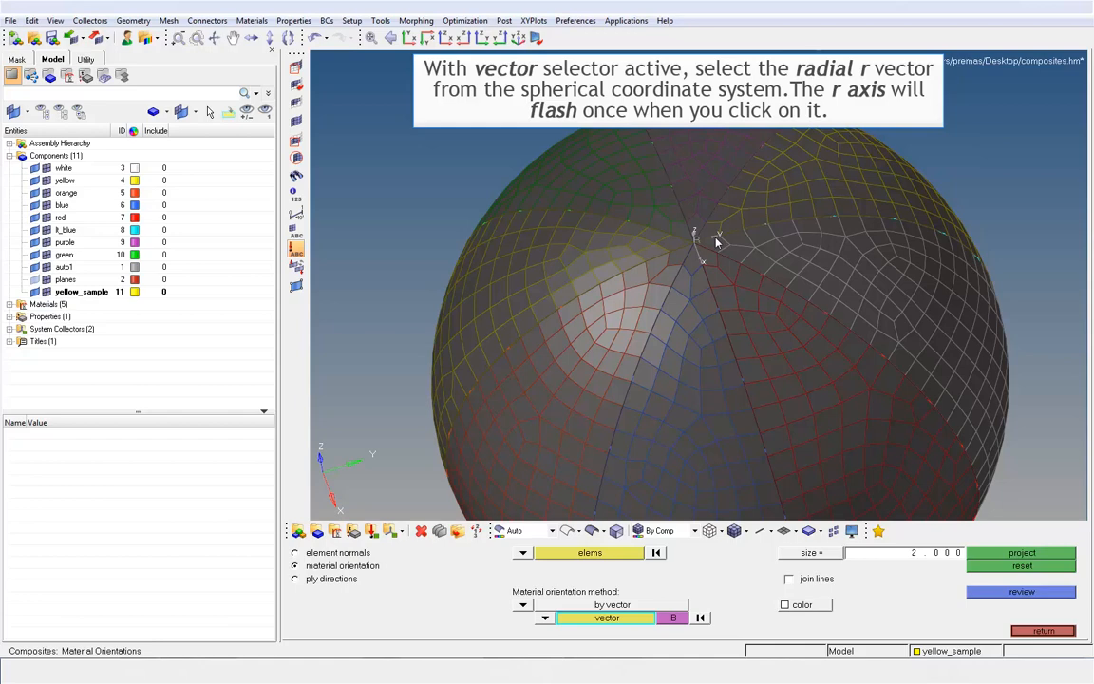
click(700, 238)
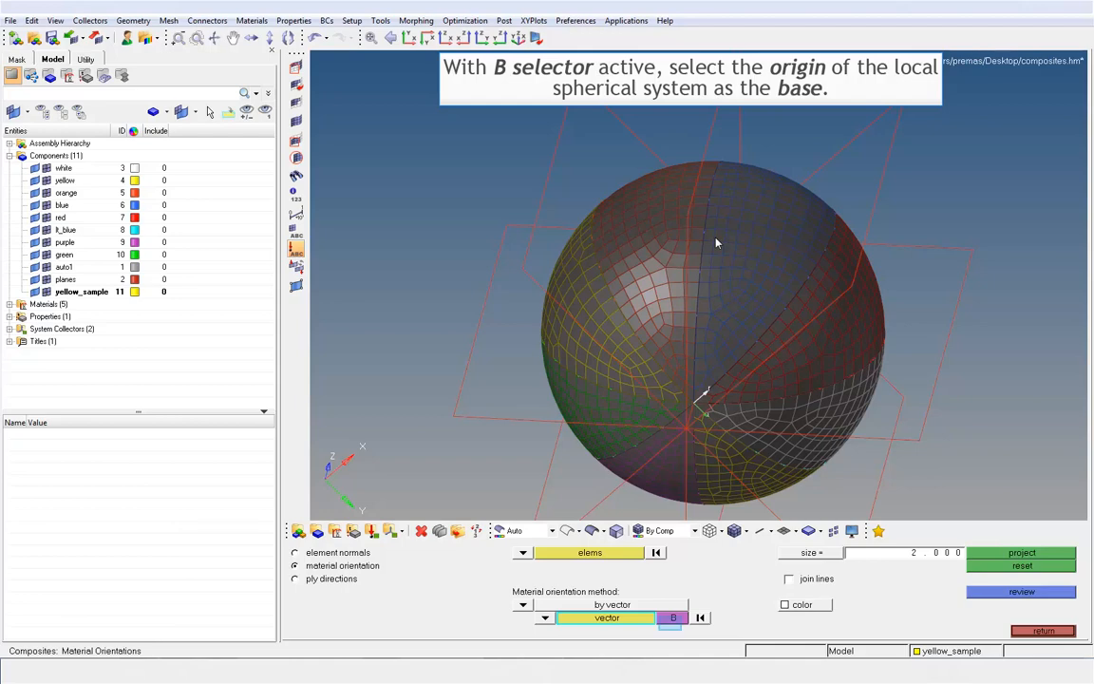
mouse_move(693, 279)
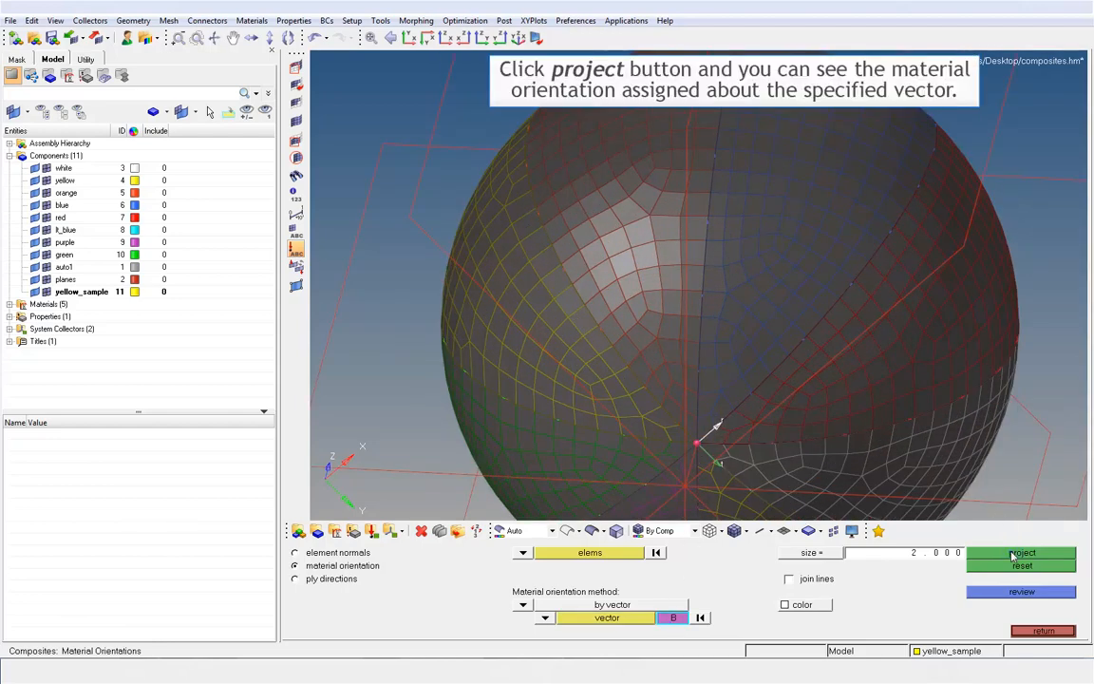
- Project the radial-vector orientation onto the ball elements
click(1021, 552)
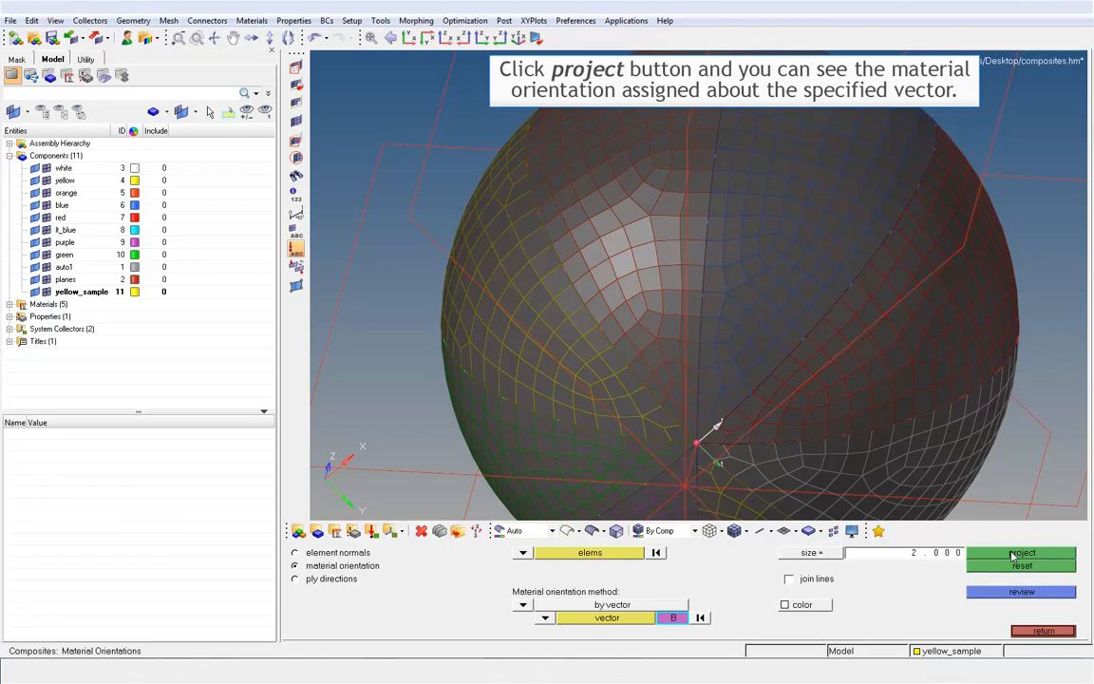
click(1022, 552)
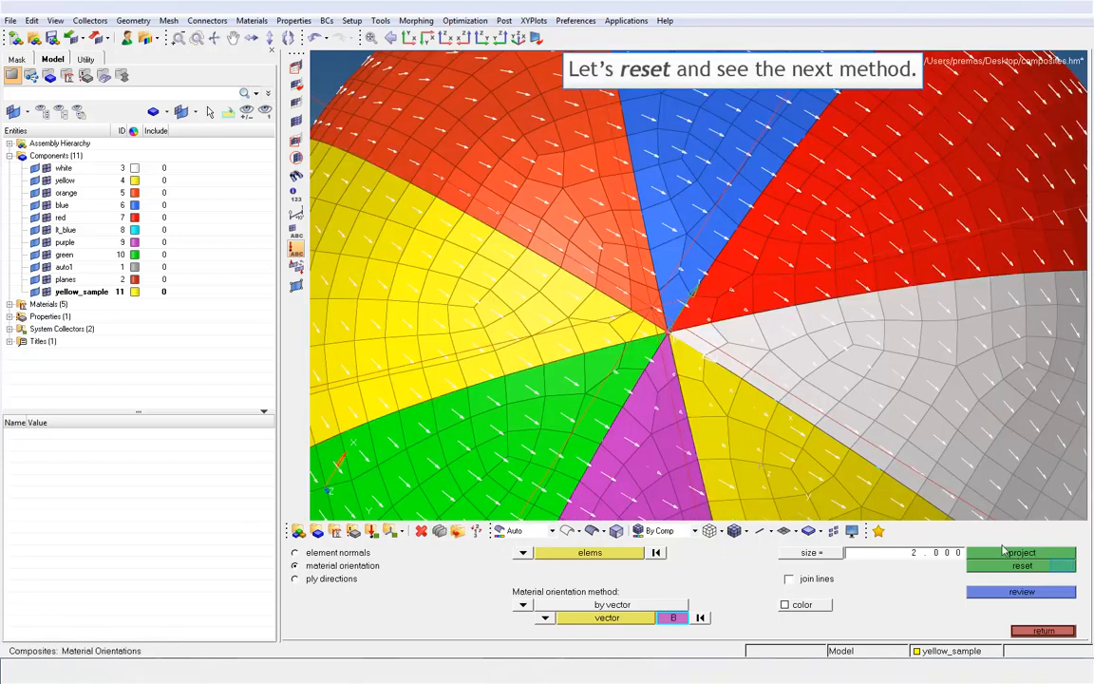
- Reset orientations and assign all ball elements a by-angle material orientation of 45 degrees
click(1022, 566)
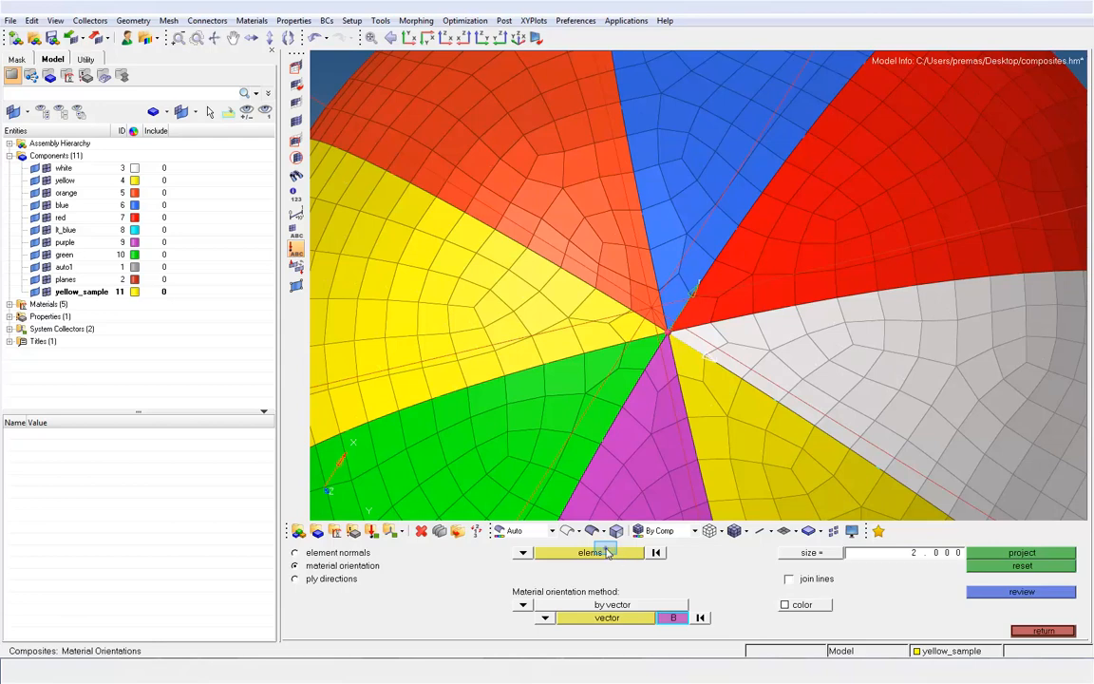
click(589, 551)
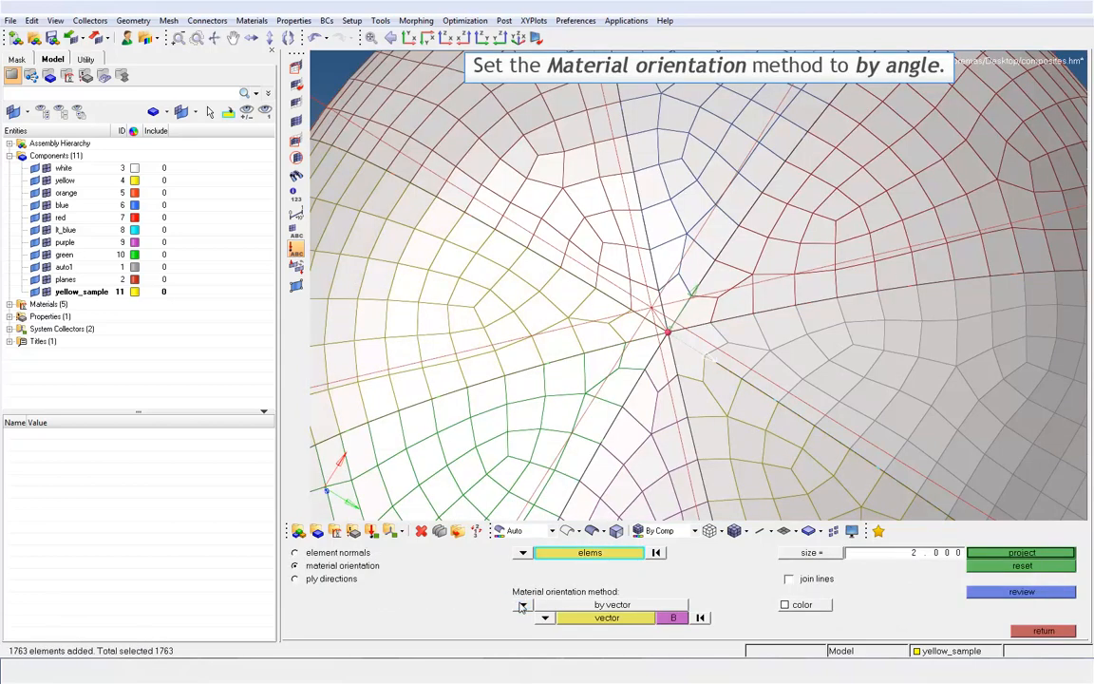
click(520, 604)
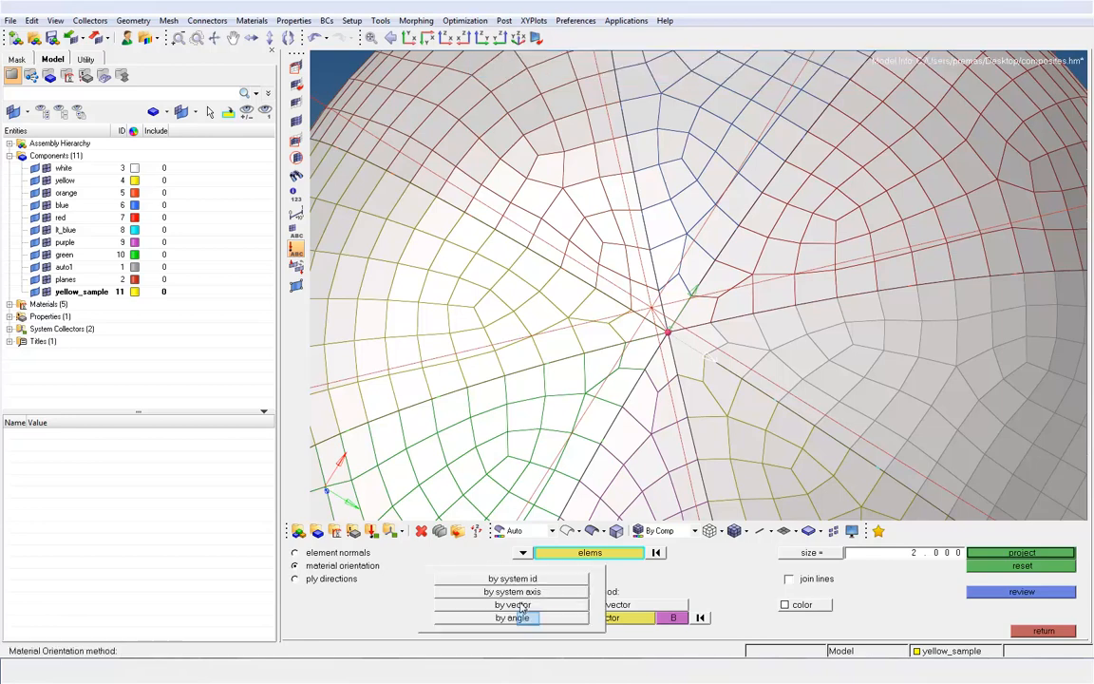
click(513, 619)
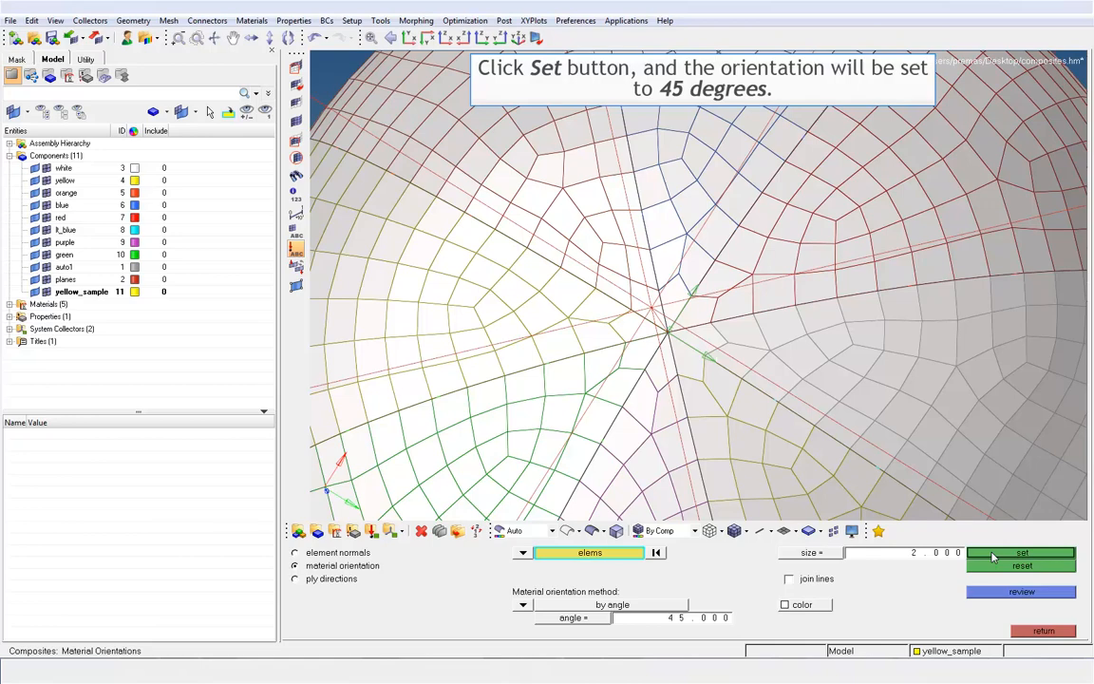
click(1021, 552)
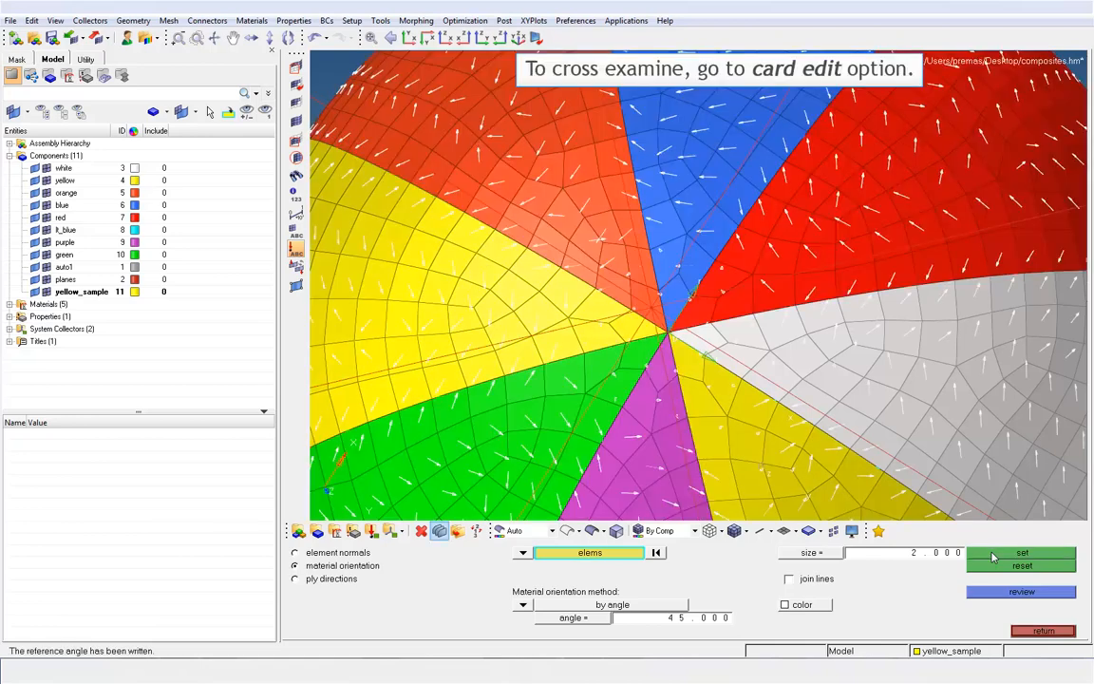